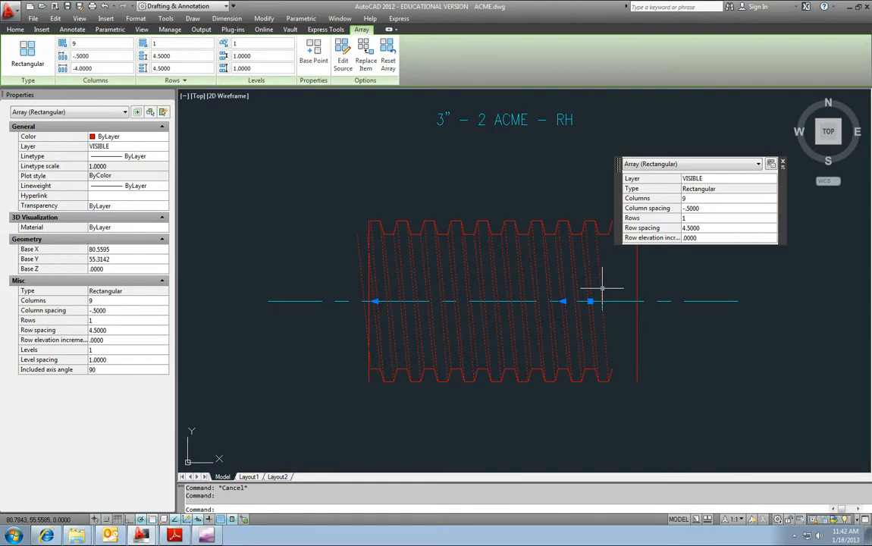
{"action": "mouse_move", "coordinate": [641, 290]}
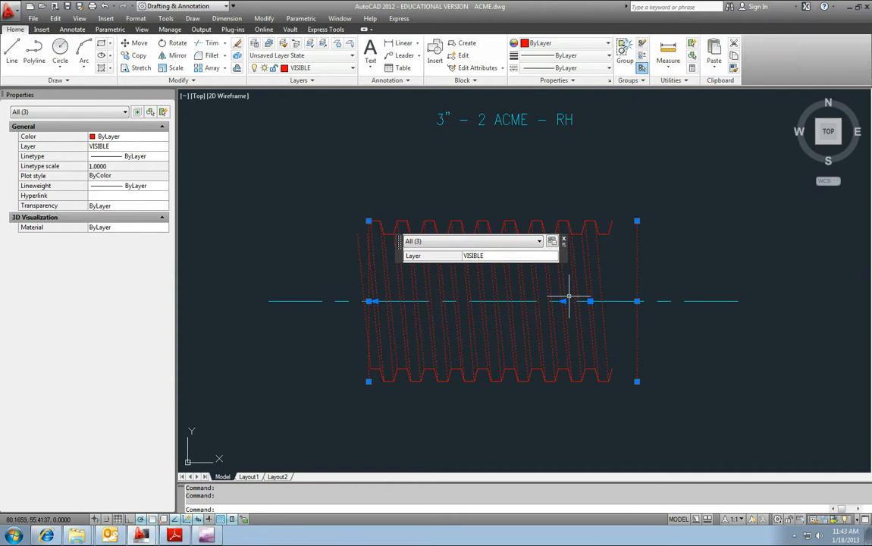
{"action": "mouse_move", "coordinate": [658, 307]}
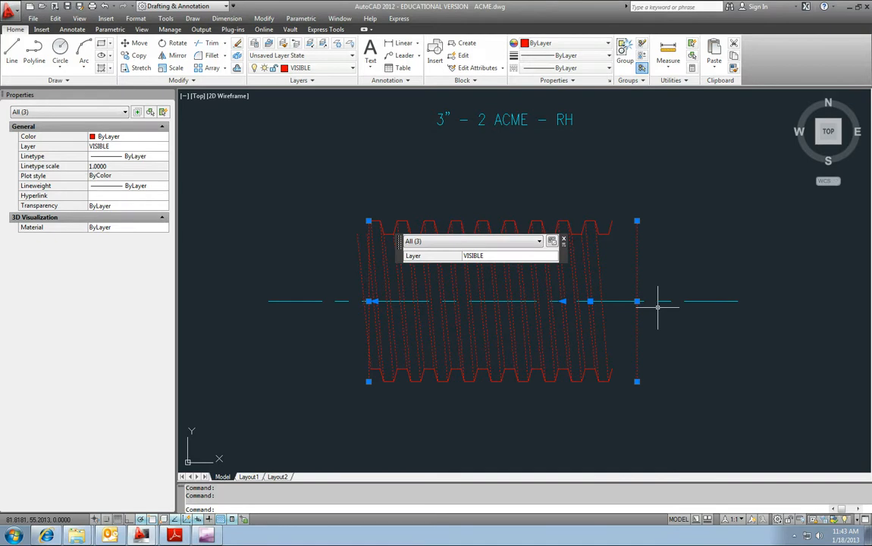
Start a DLI linear dimension from the leftmost crest to the right-end step midpoint
{"action": "key", "text": "Escape"}
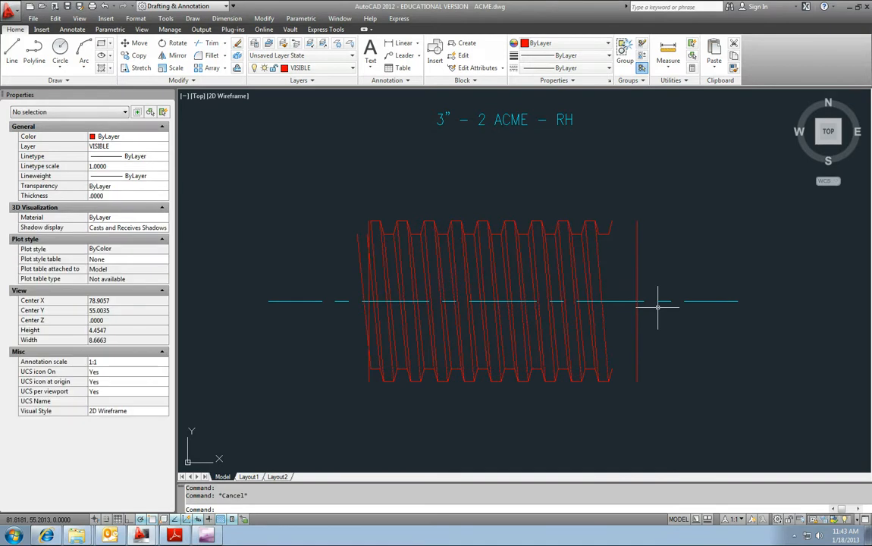
{"action": "mouse_move", "coordinate": [626, 309]}
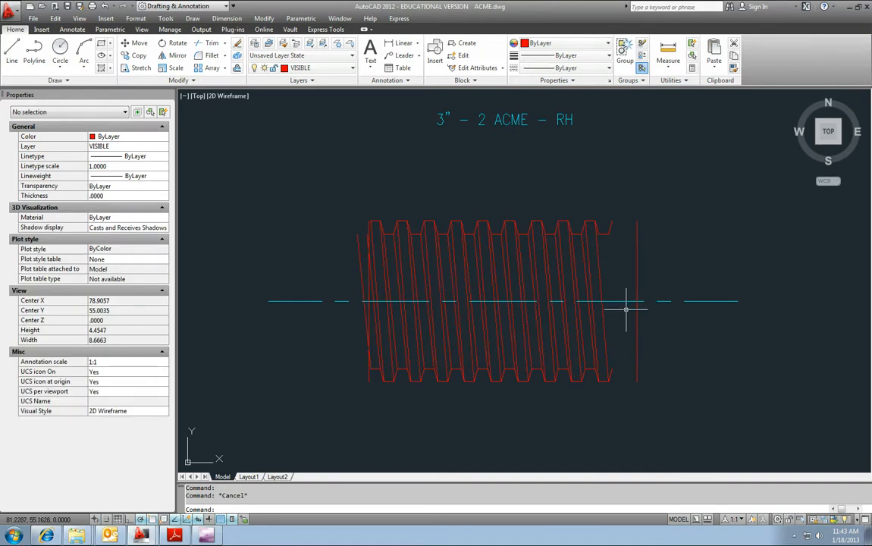
{"action": "key", "text": "Escape"}
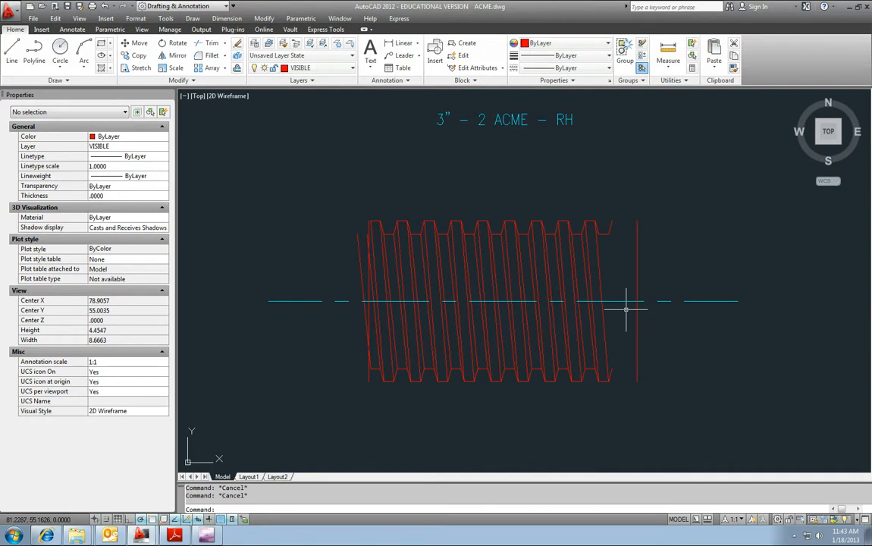
{"action": "mouse_move", "coordinate": [626, 309]}
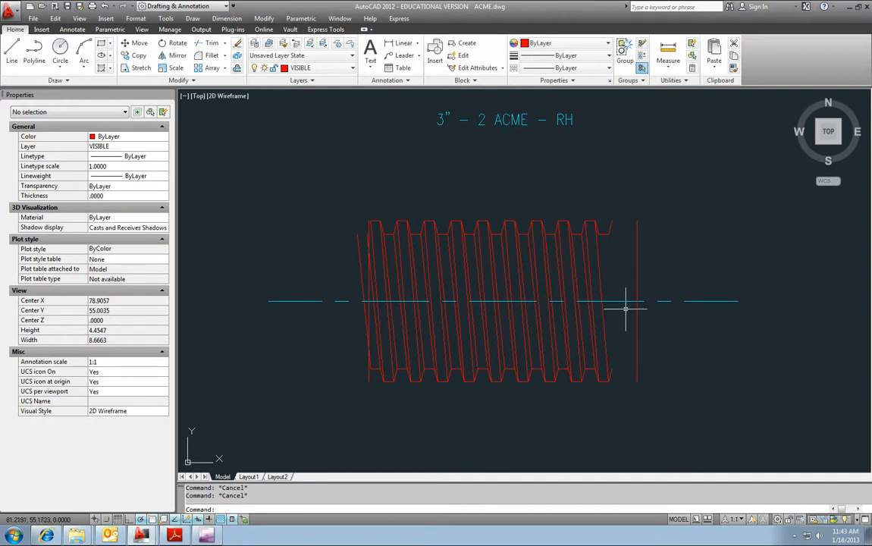
{"action": "mouse_move", "coordinate": [383, 220]}
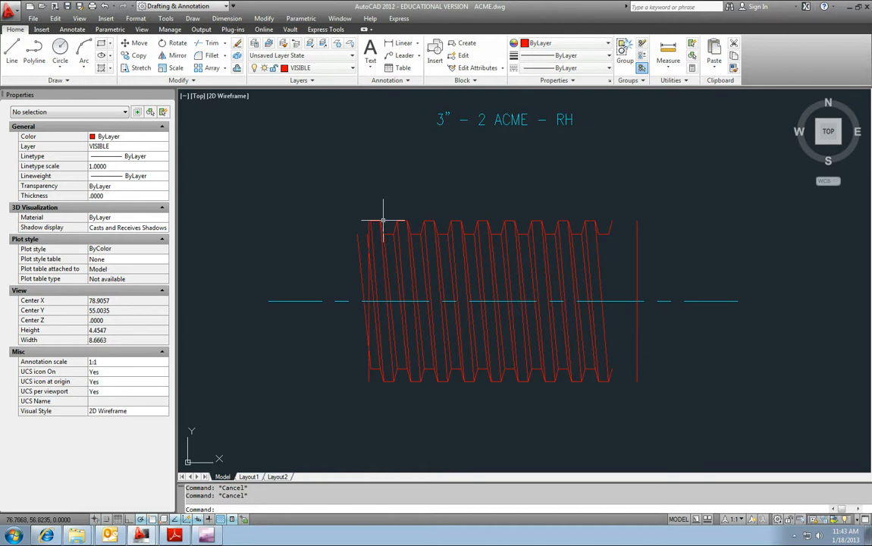
{"action": "scroll", "scroll_direction": "up", "scroll_amount": 3}
{"action": "type", "text": "dli"}
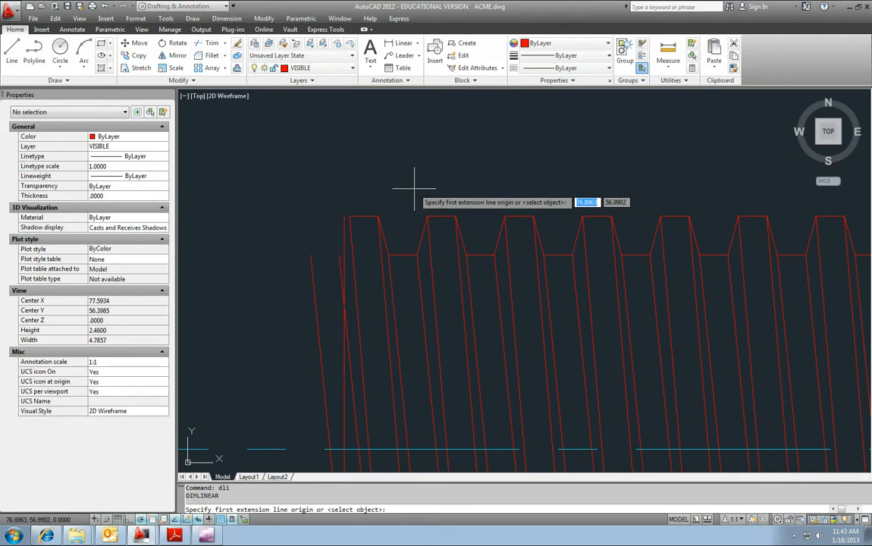
{"action": "mouse_move", "coordinate": [377, 218]}
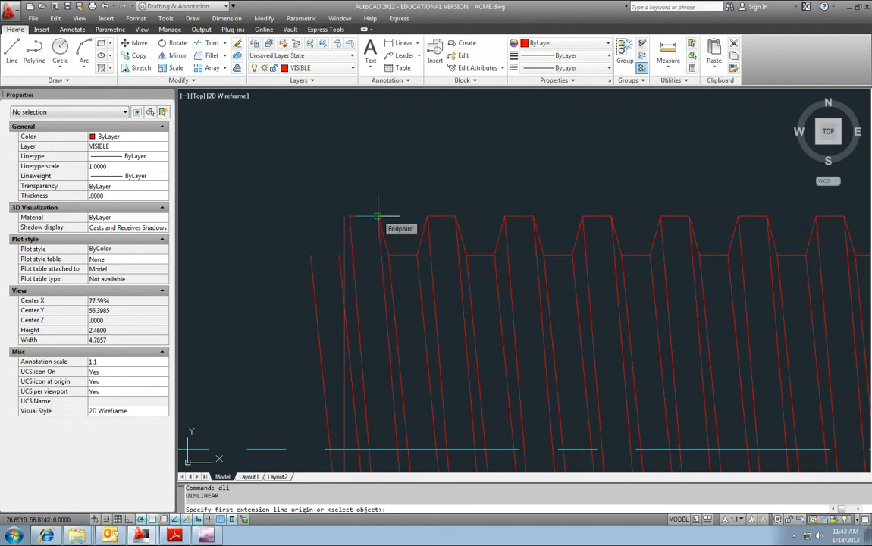
{"action": "left_click", "coordinate": [377, 216]}
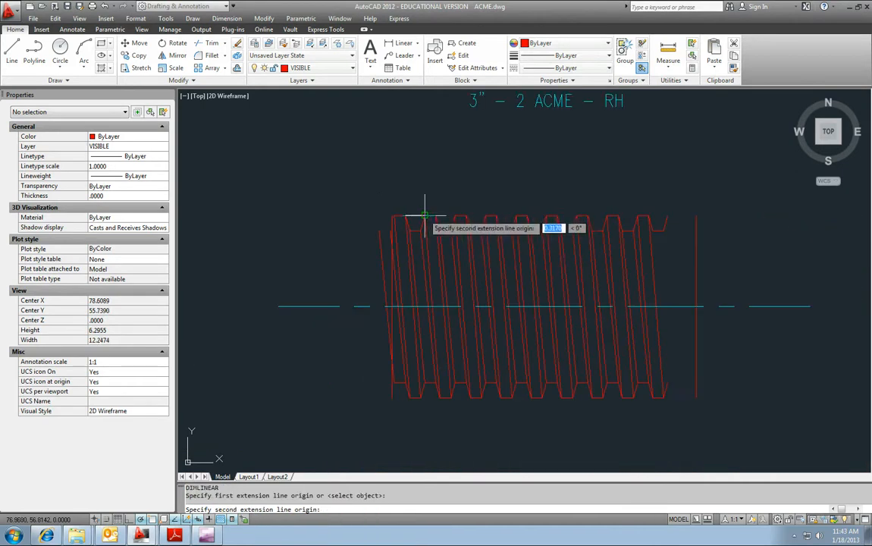
{"action": "mouse_move", "coordinate": [424, 215]}
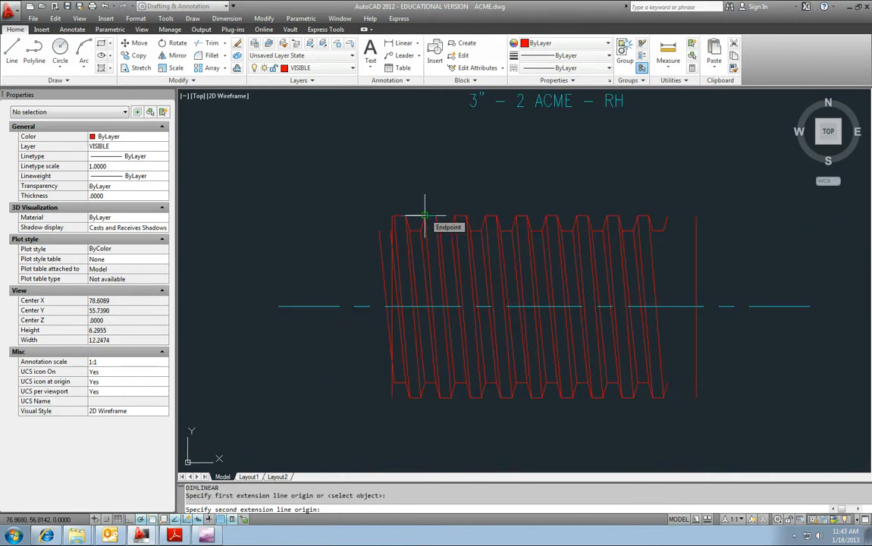
{"action": "left_click", "coordinate": [425, 215]}
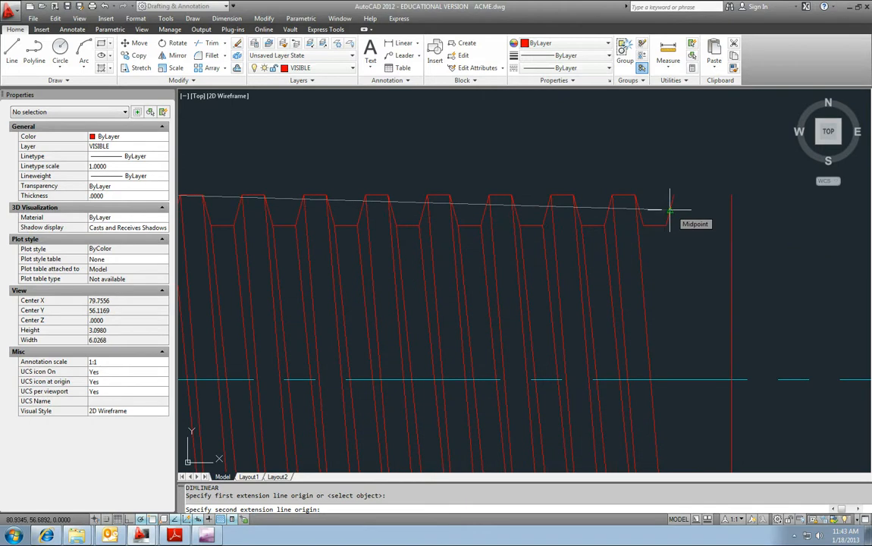
{"action": "left_click", "coordinate": [671, 210]}
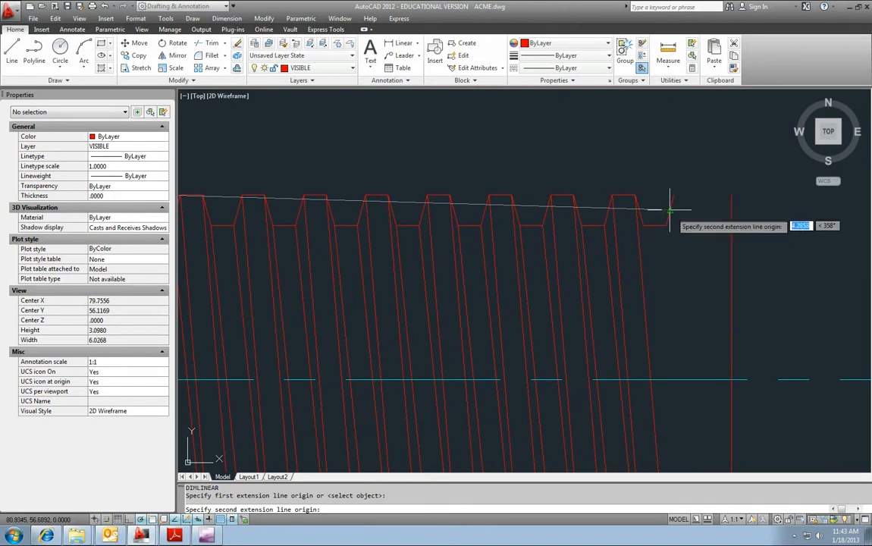
{"action": "mouse_move", "coordinate": [670, 210]}
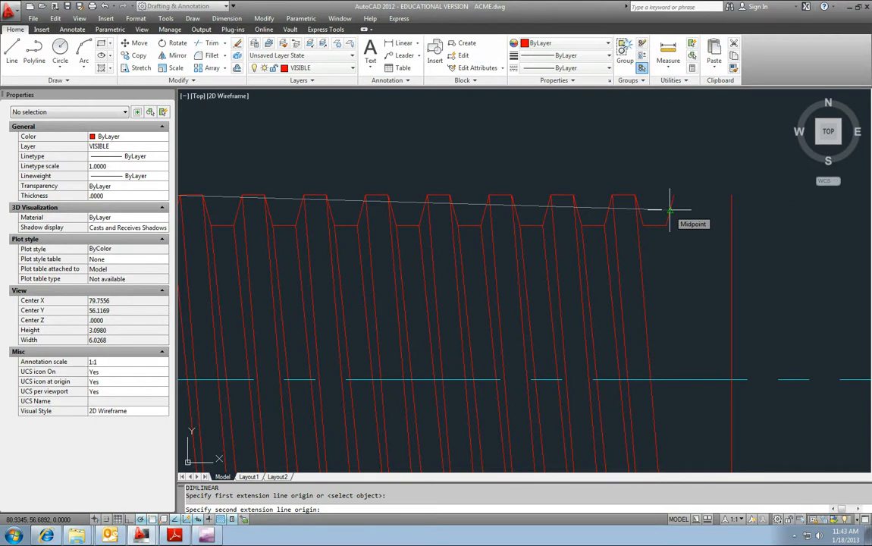
{"action": "left_click", "coordinate": [670, 210]}
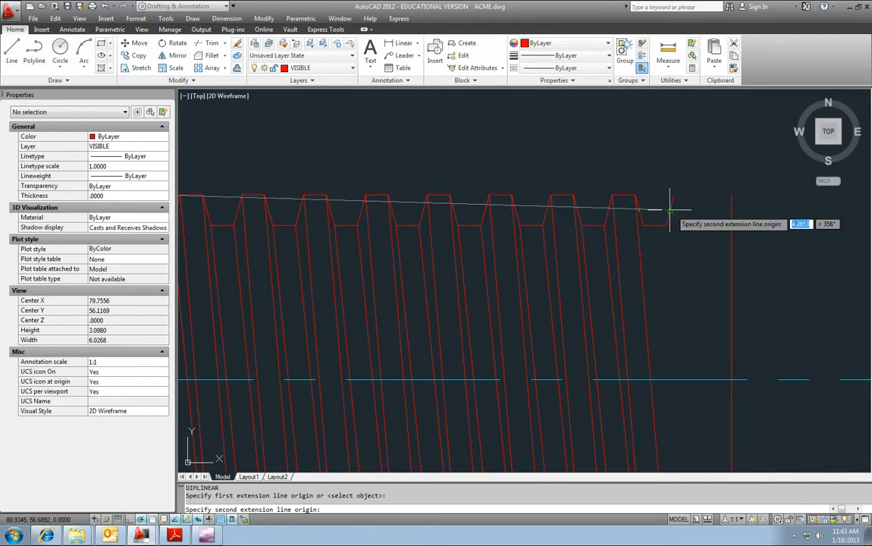
{"action": "left_click", "coordinate": [670, 210]}
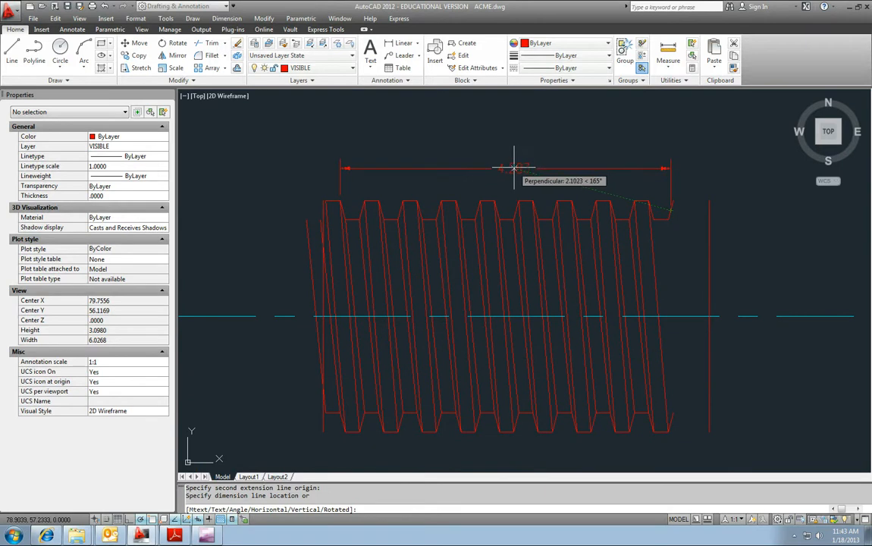
{"action": "mouse_move", "coordinate": [514, 168]}
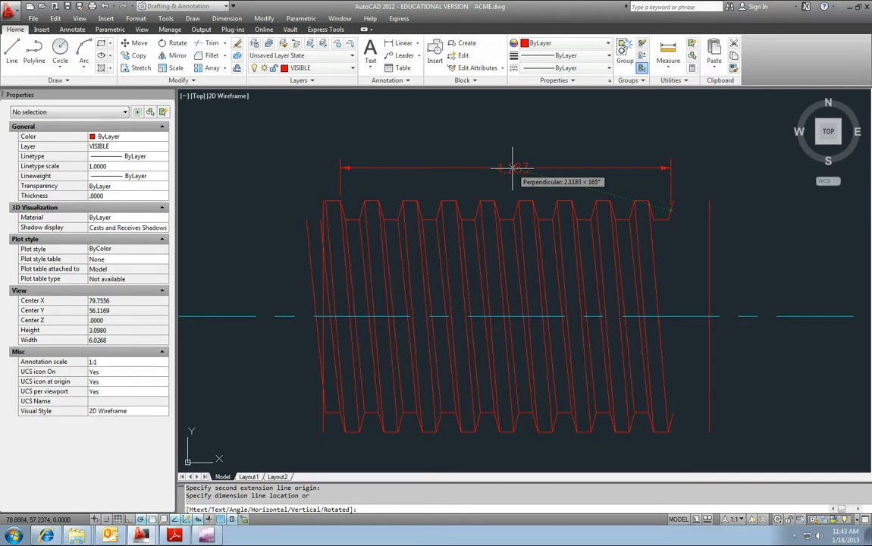
Copy a yellow vertical line onto the first crest and draw a horizontal line from the right step
{"action": "key", "text": "Escape"}
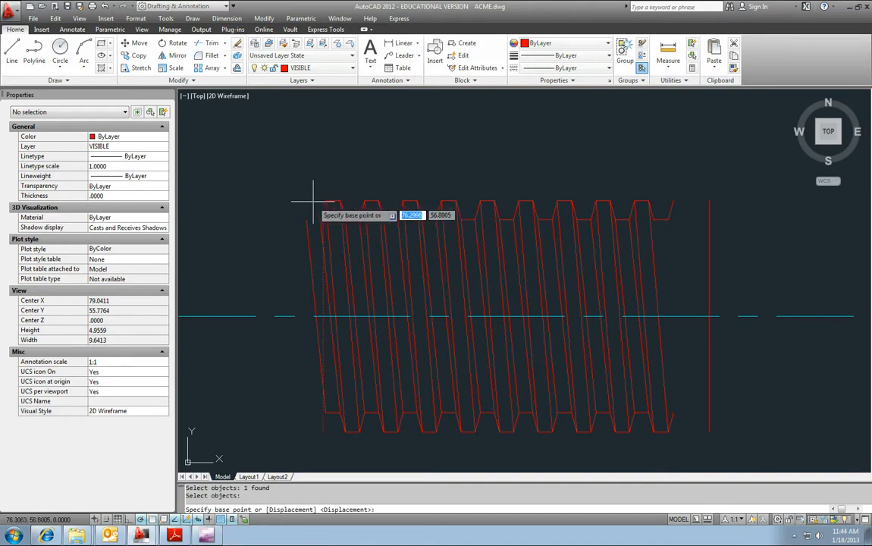
{"action": "left_click", "coordinate": [366, 199]}
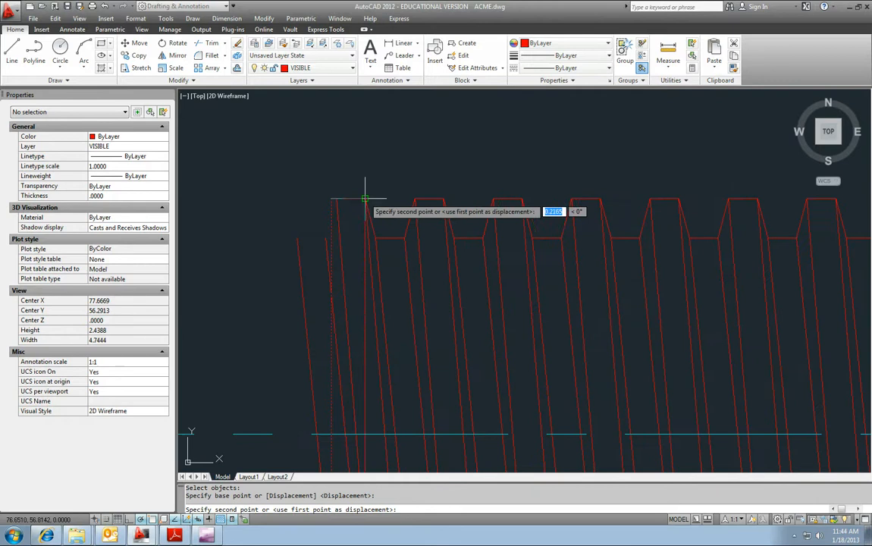
{"action": "key", "text": "Escape"}
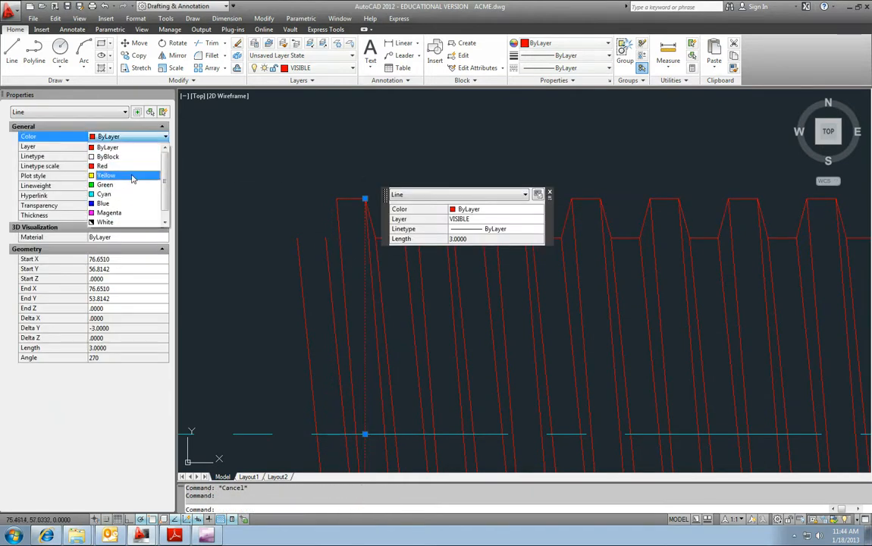
{"action": "key", "text": "Escape"}
{"action": "type", "text": "l"}
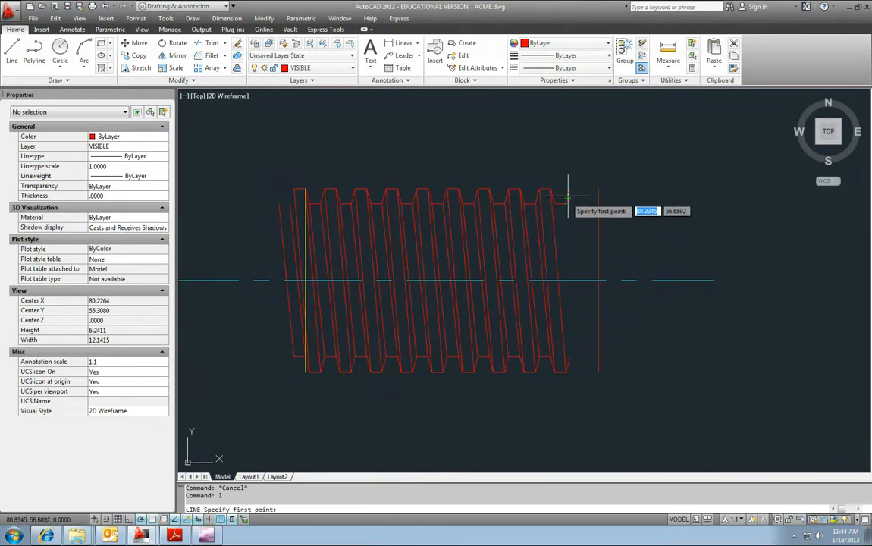
{"action": "key", "text": "Escape"}
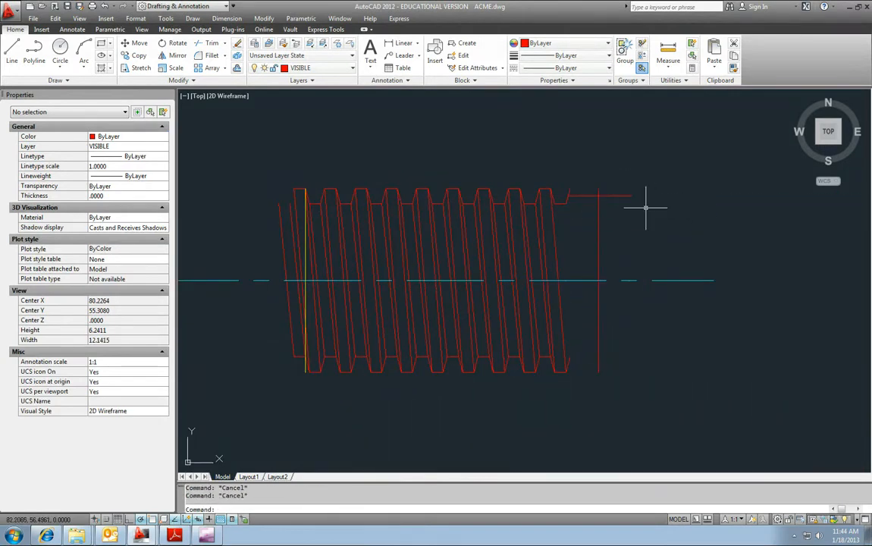
{"action": "left_click", "coordinate": [598, 281]}
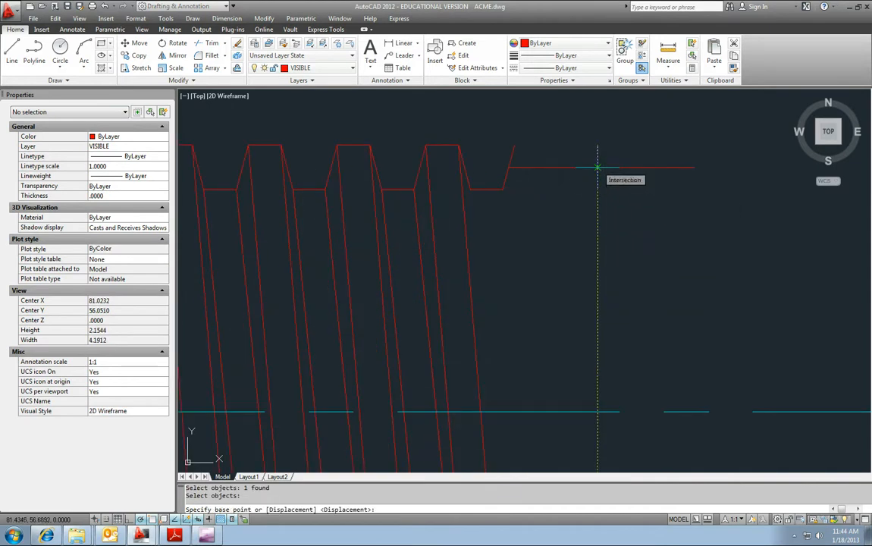
Move the right vertical line onto the thread end at the line intersection
{"action": "left_click", "coordinate": [598, 168]}
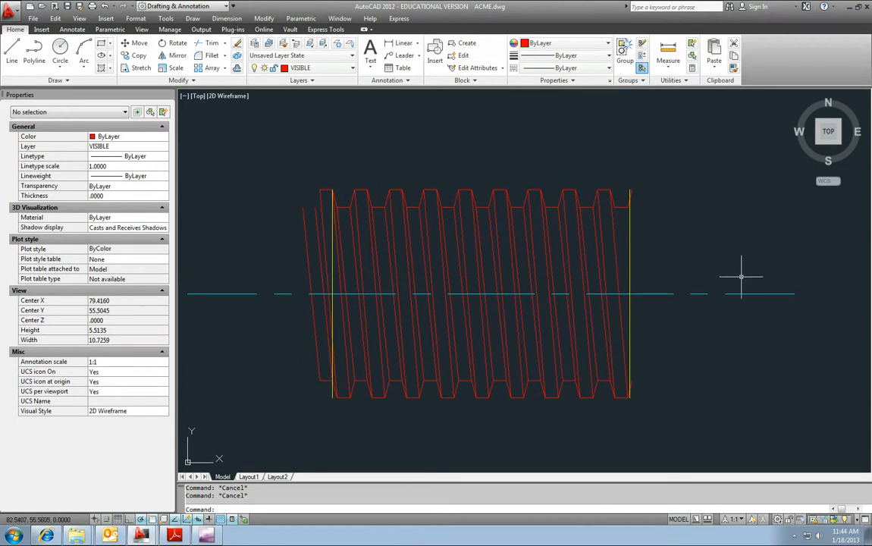
{"action": "mouse_move", "coordinate": [671, 281]}
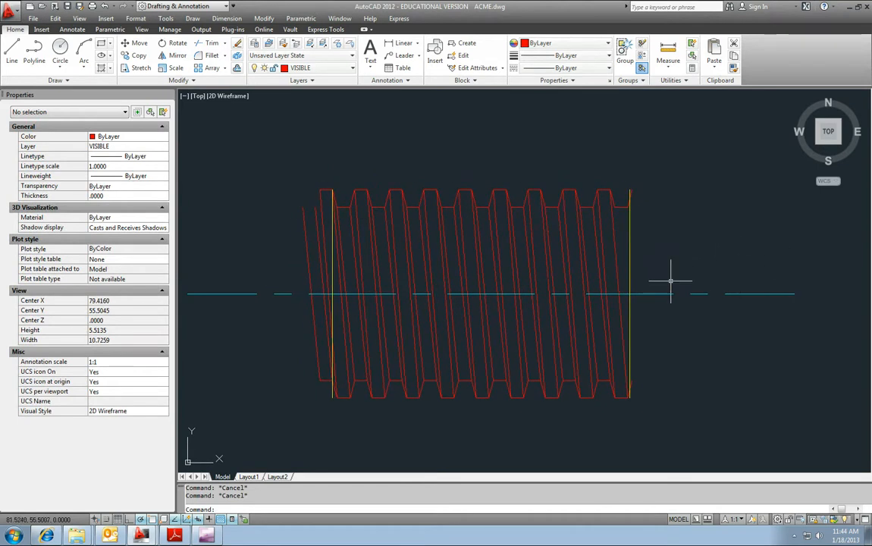
{"action": "mouse_move", "coordinate": [654, 266]}
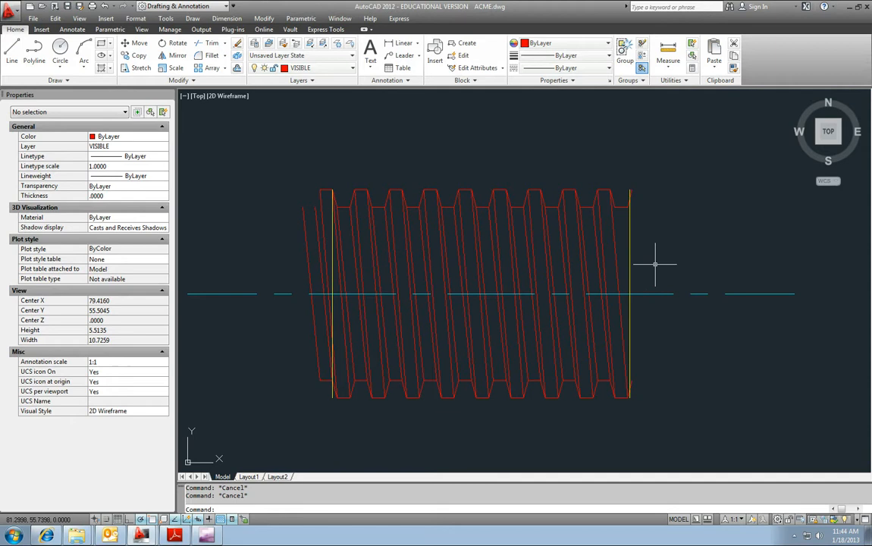
{"action": "scroll", "scroll_direction": "up", "scroll_amount": 3}
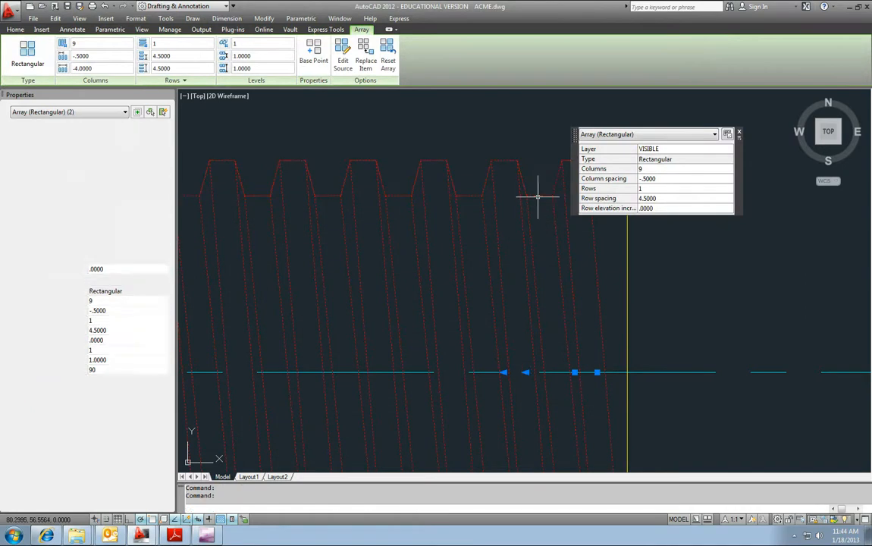
Copy a slanted thread flank line to the thread's right end
{"action": "left_click", "coordinate": [14, 29]}
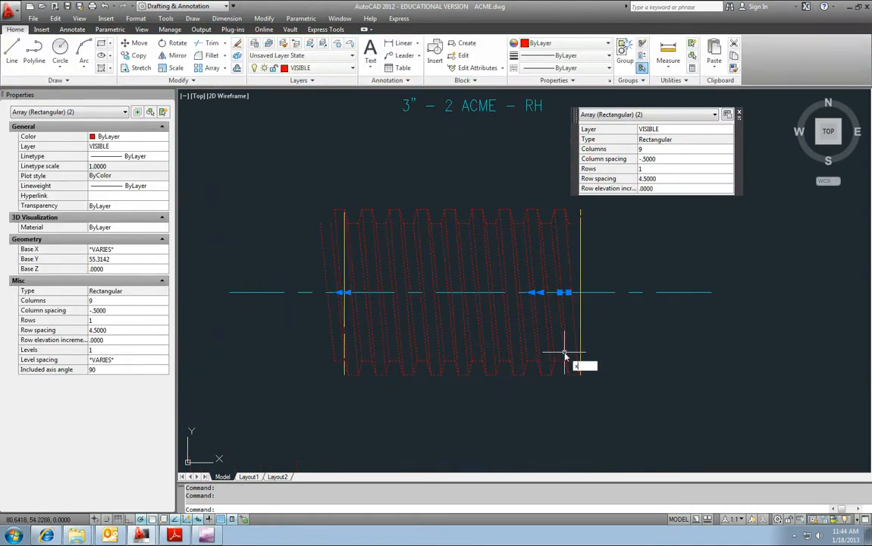
{"action": "key", "text": "escape"}
{"action": "type", "text": "CP"}
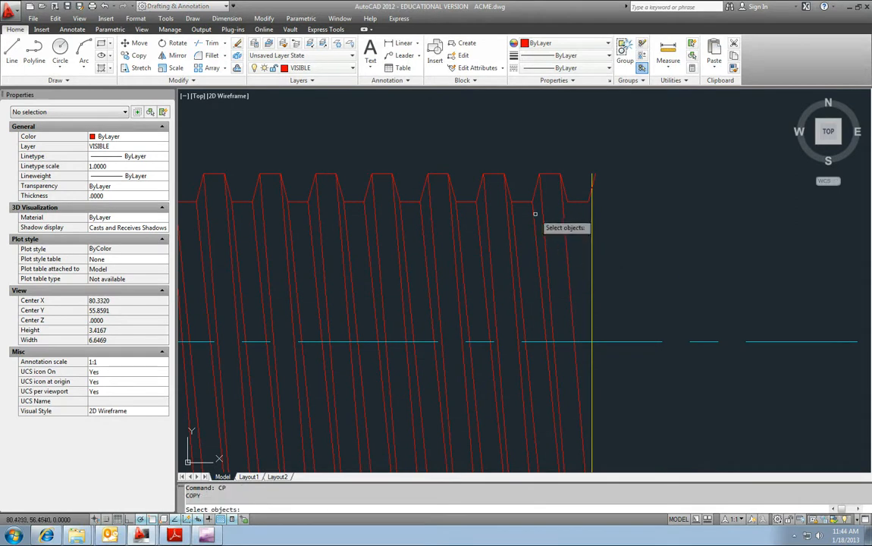
{"action": "left_click", "coordinate": [530, 238]}
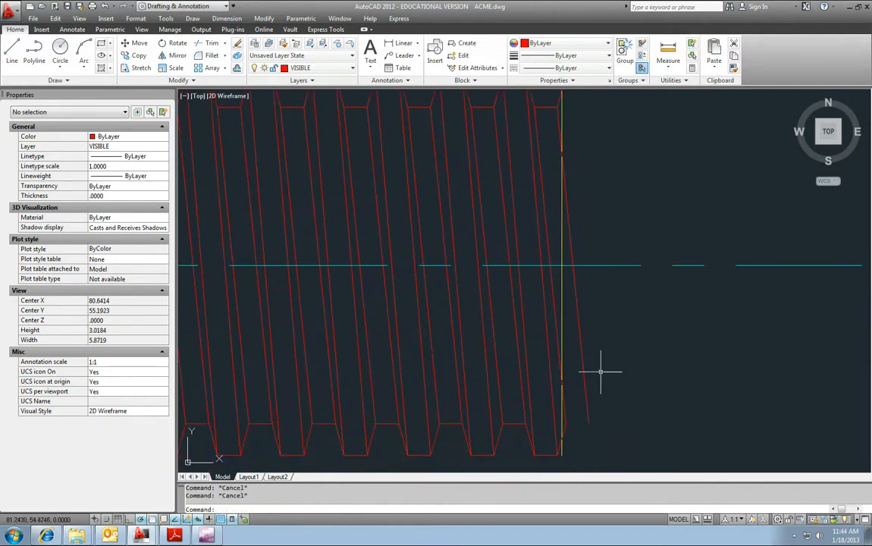
Trim the slanted thread line ends back to the yellow boundary line
{"action": "left_click", "coordinate": [212, 42]}
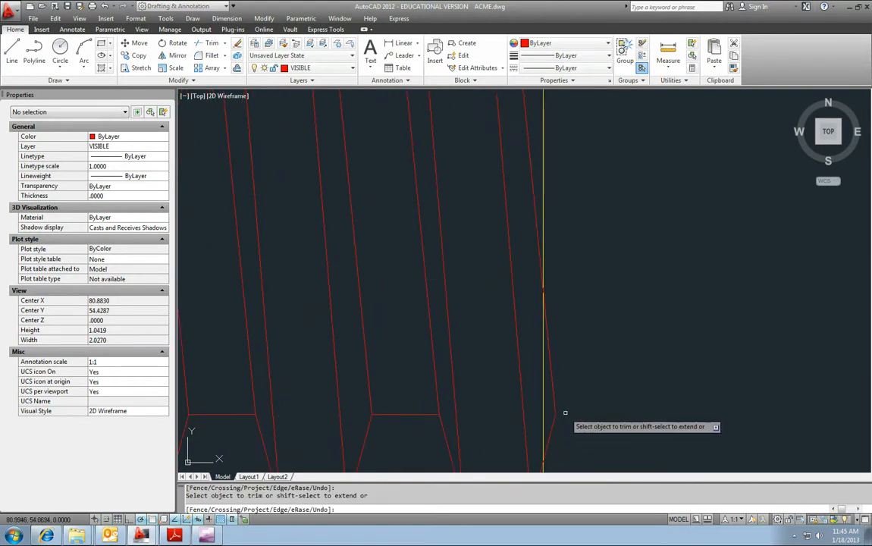
{"action": "left_click", "coordinate": [556, 429]}
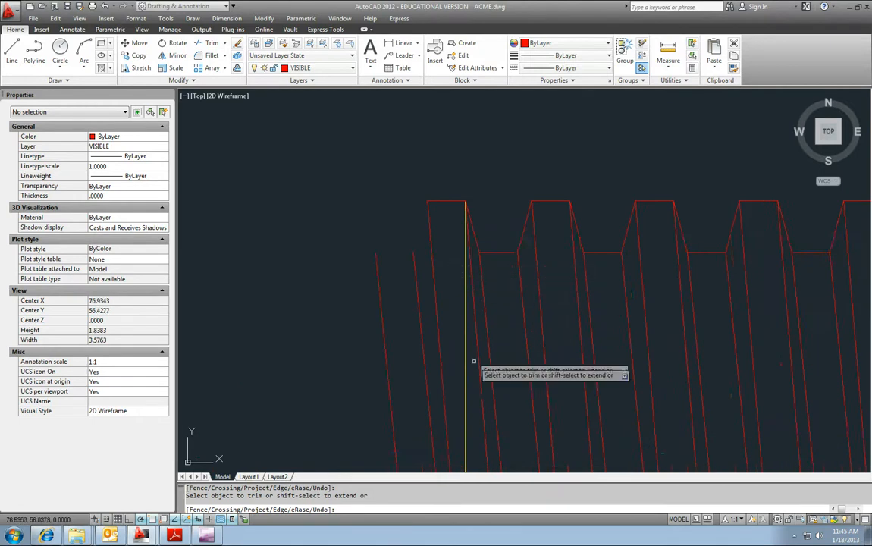
{"action": "scroll", "scroll_direction": "down", "scroll_amount": 3}
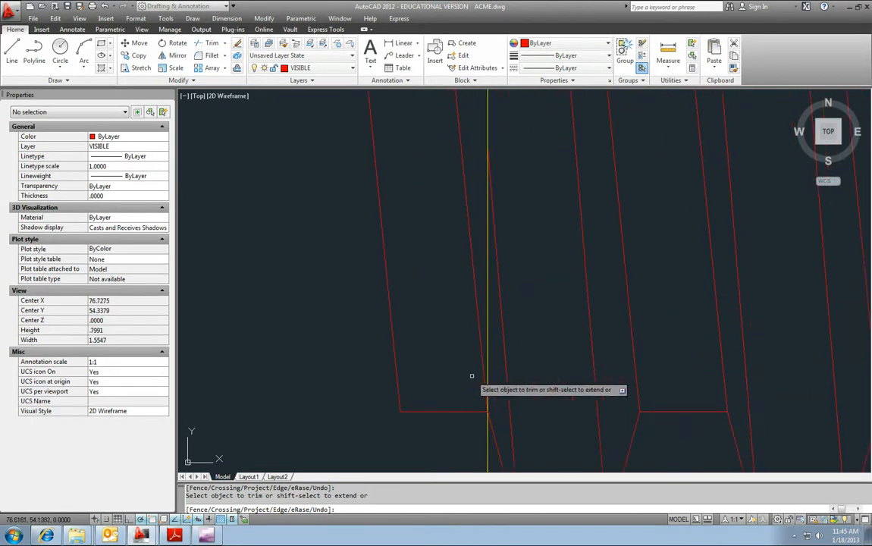
{"action": "scroll", "scroll_direction": "down", "scroll_amount": 3}
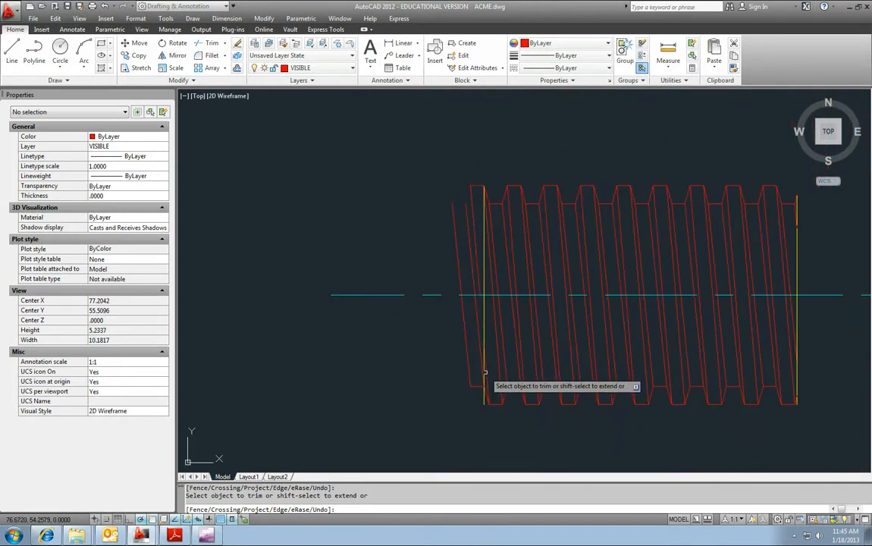
{"action": "scroll", "scroll_direction": "up", "scroll_amount": 3}
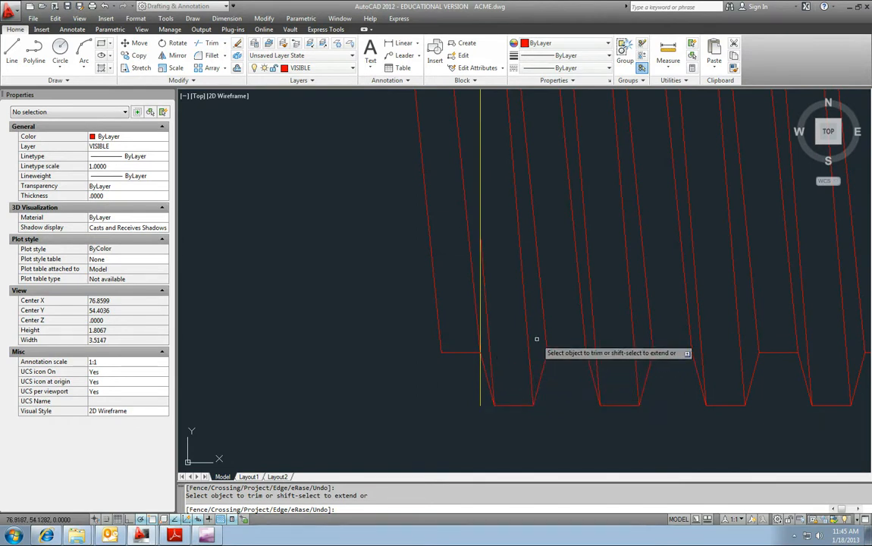
{"action": "mouse_move", "coordinate": [557, 310]}
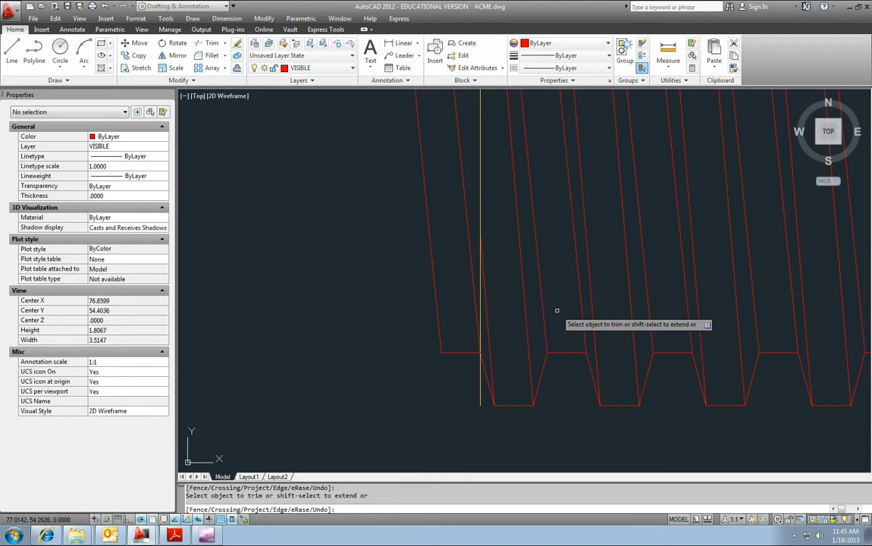
{"action": "scroll", "scroll_direction": "down", "scroll_amount": 3}
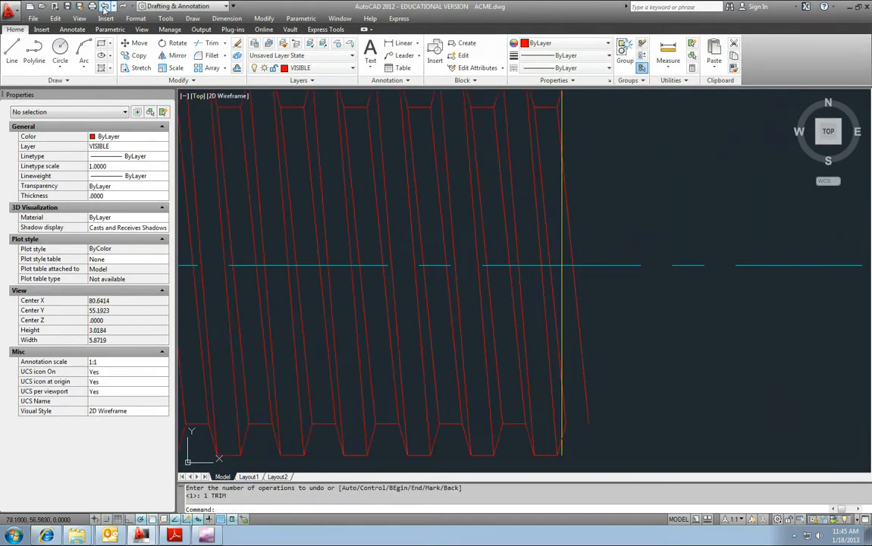
Undo the last trim so the thread line extends past the yellow line again
{"action": "scroll", "scroll_direction": "down", "scroll_amount": 3}
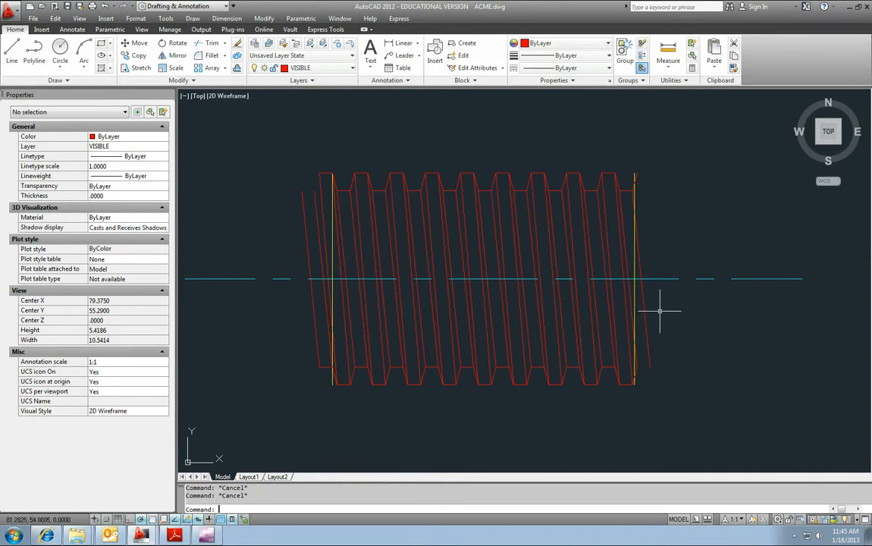
{"action": "mouse_move", "coordinate": [650, 324]}
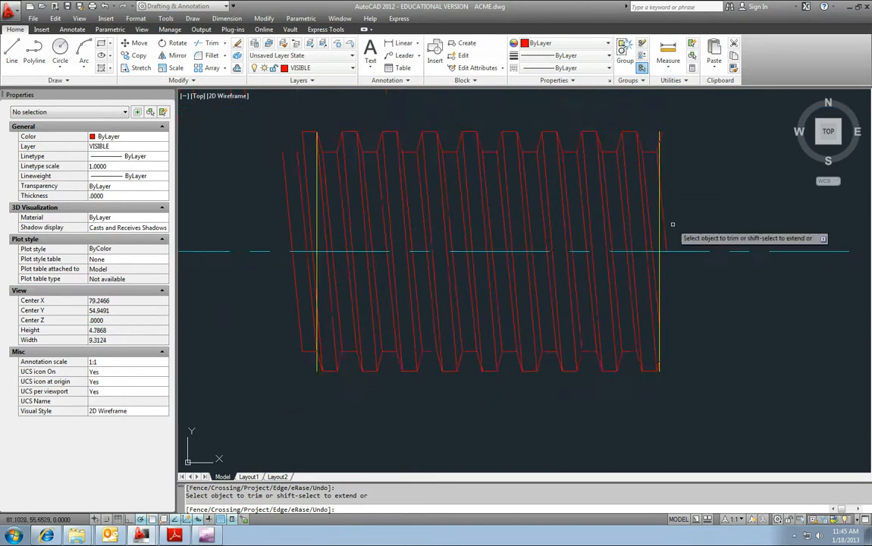
Match the yellow end line's properties to a red thread line
{"action": "scroll", "scroll_direction": "up", "scroll_amount": 3}
{"action": "type", "text": "ma"}
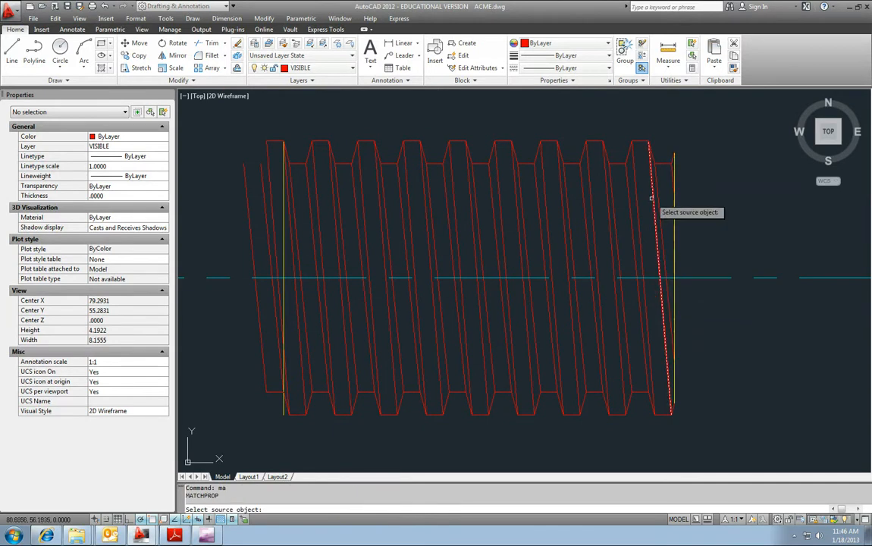
{"action": "left_click", "coordinate": [653, 204]}
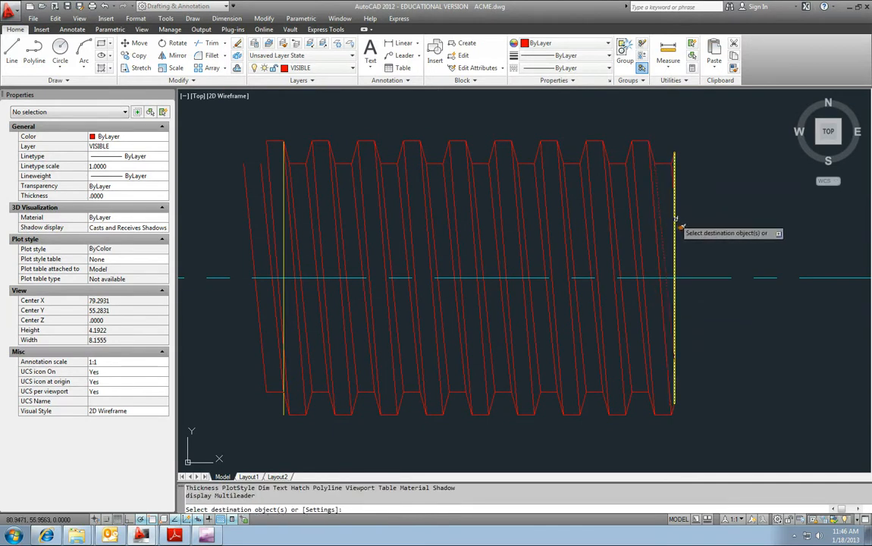
{"action": "key", "text": "Escape"}
{"action": "type", "text": "c"}
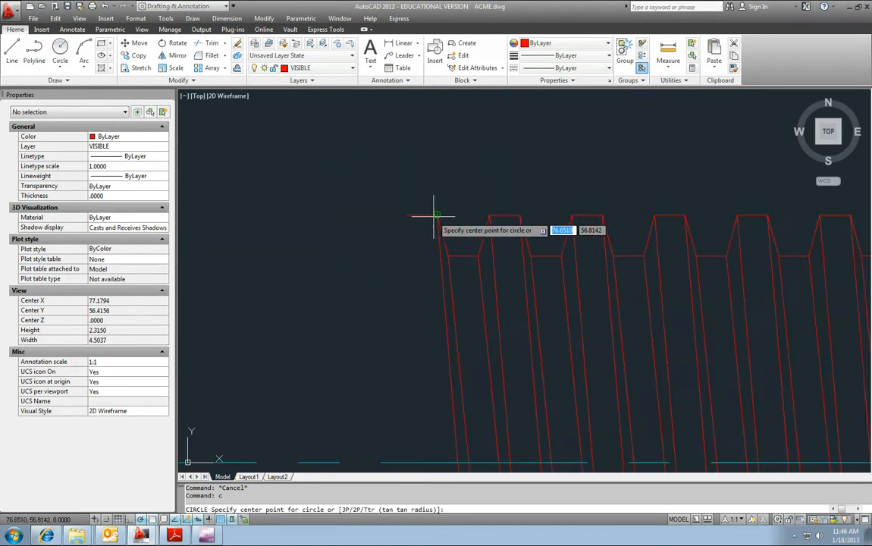
Extend the top line 1.5 leftward to a 1.5-radius circle at the thread corner
{"action": "left_click", "coordinate": [438, 214]}
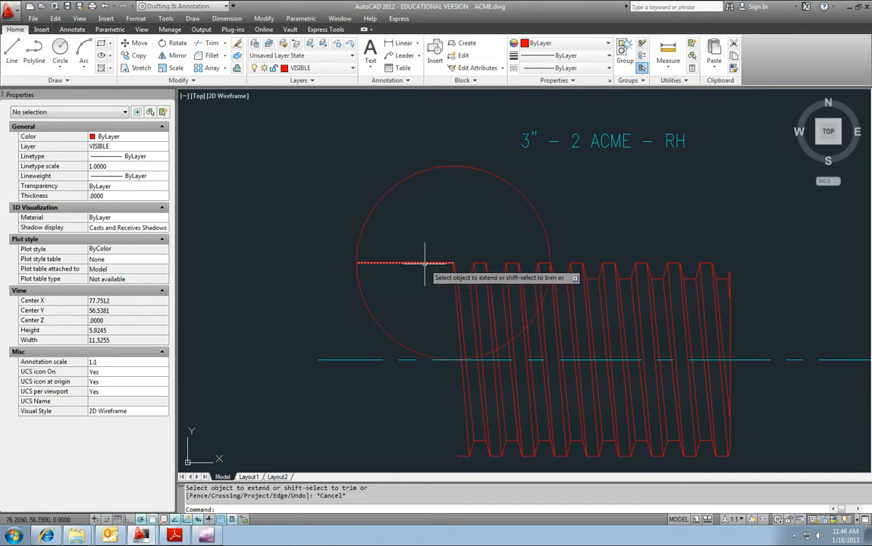
{"action": "left_click", "coordinate": [371, 215]}
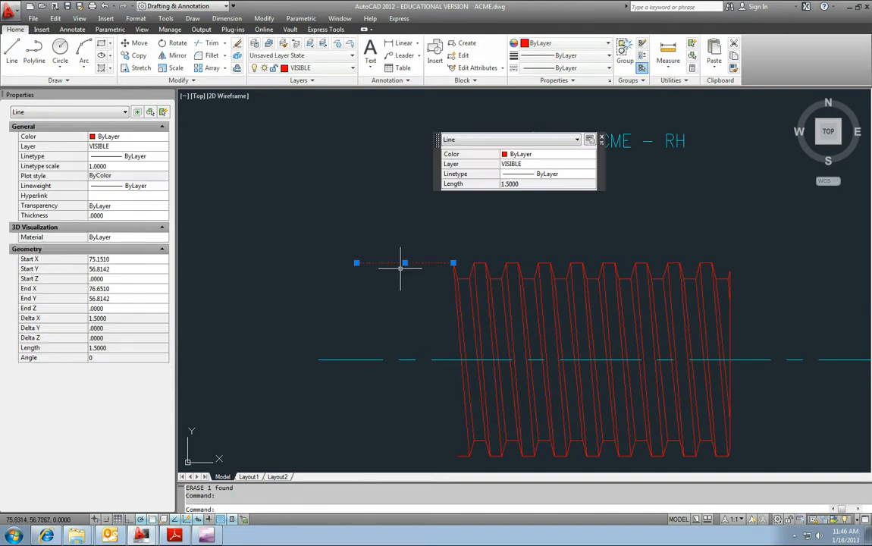
{"action": "key", "text": "Escape"}
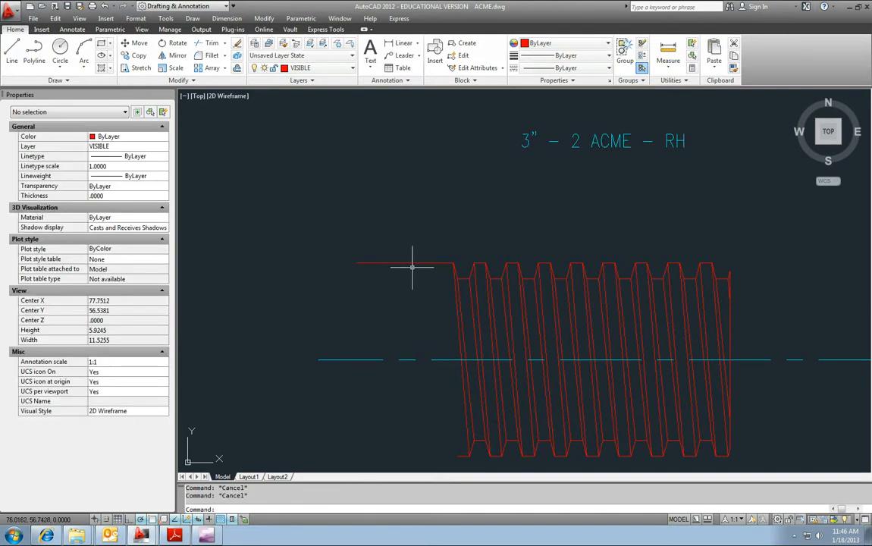
Draw the vertical shank end line and extend the bottom line to it
{"action": "scroll", "scroll_direction": "down", "scroll_amount": 3}
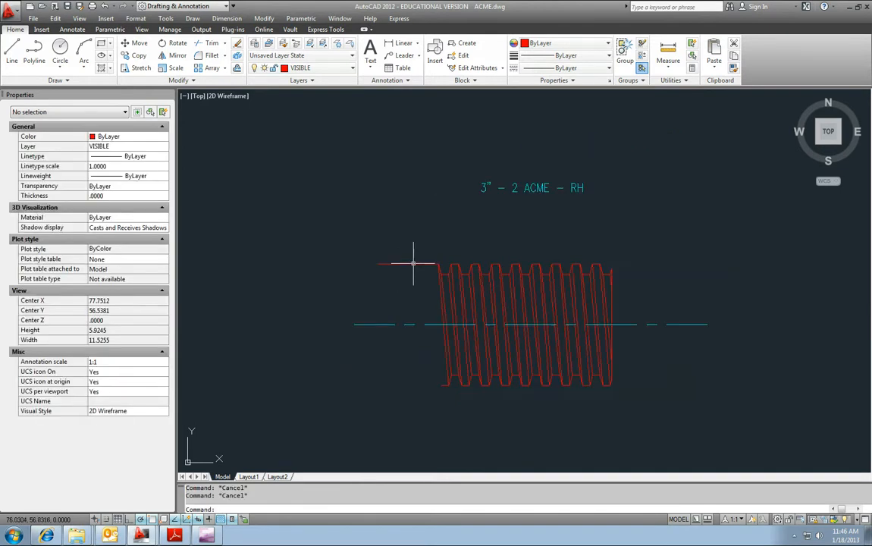
{"action": "left_click", "coordinate": [11, 55]}
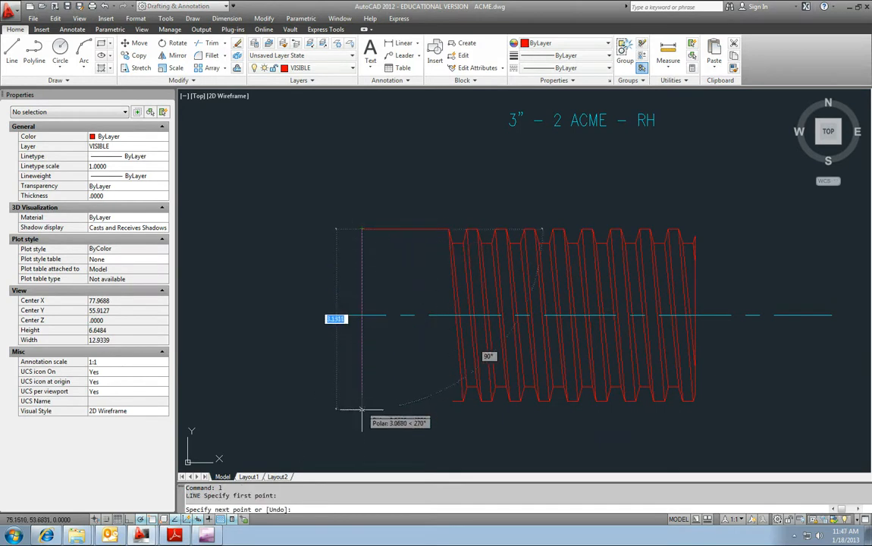
{"action": "key", "text": "Escape"}
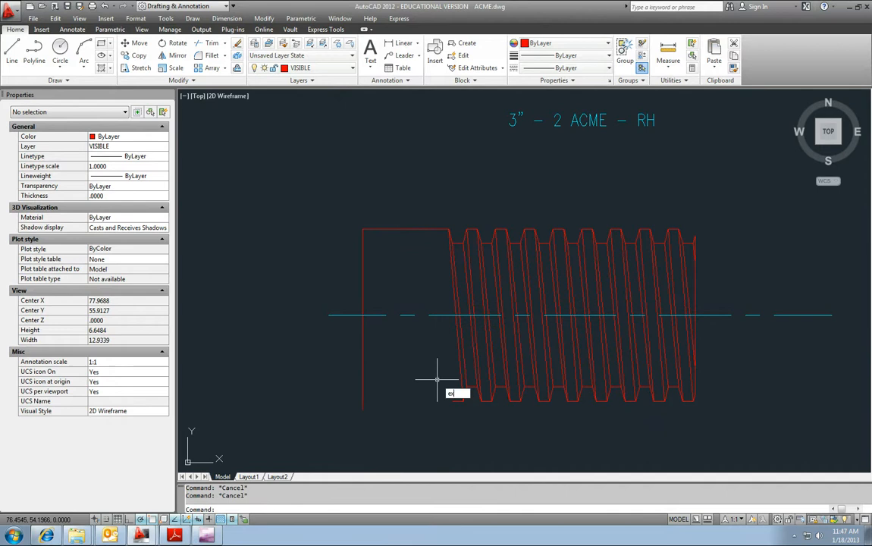
{"action": "key", "text": "Return"}
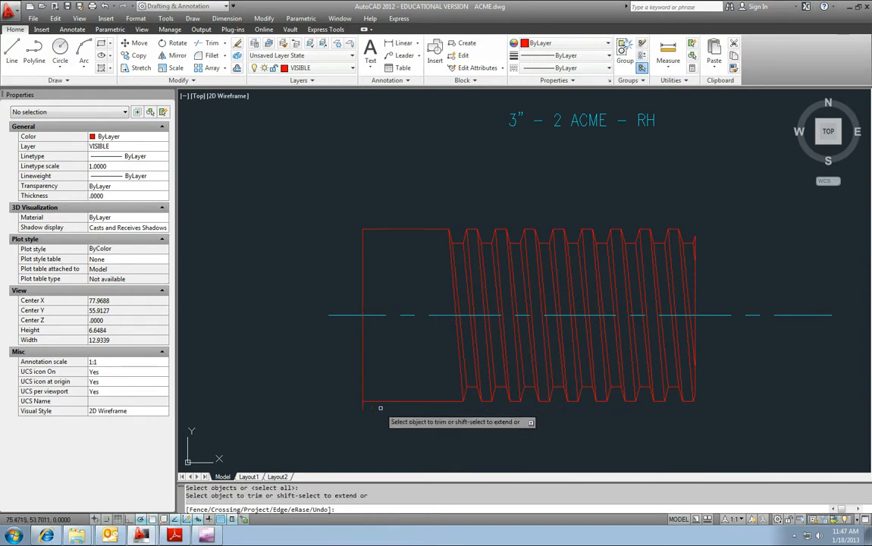
{"action": "mouse_move", "coordinate": [467, 299]}
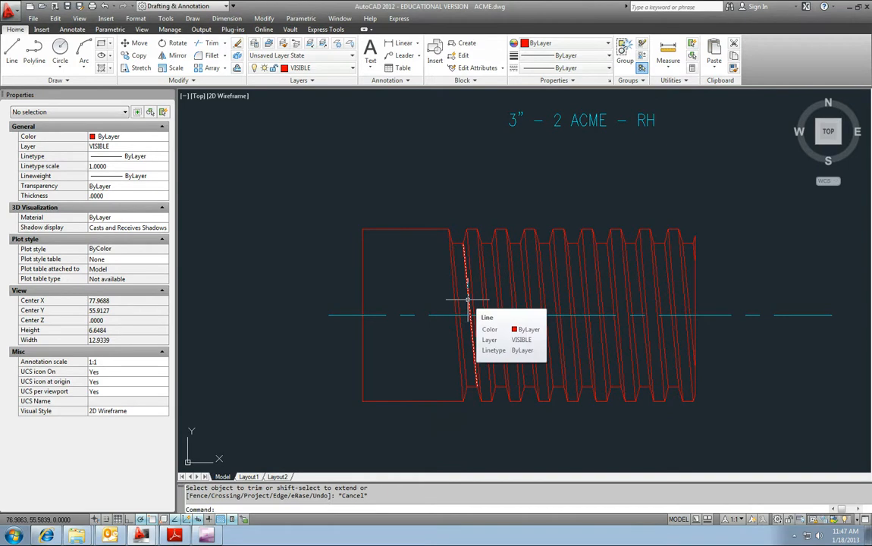
{"action": "key", "text": "Escape"}
{"action": "type", "text": "ellipse"}
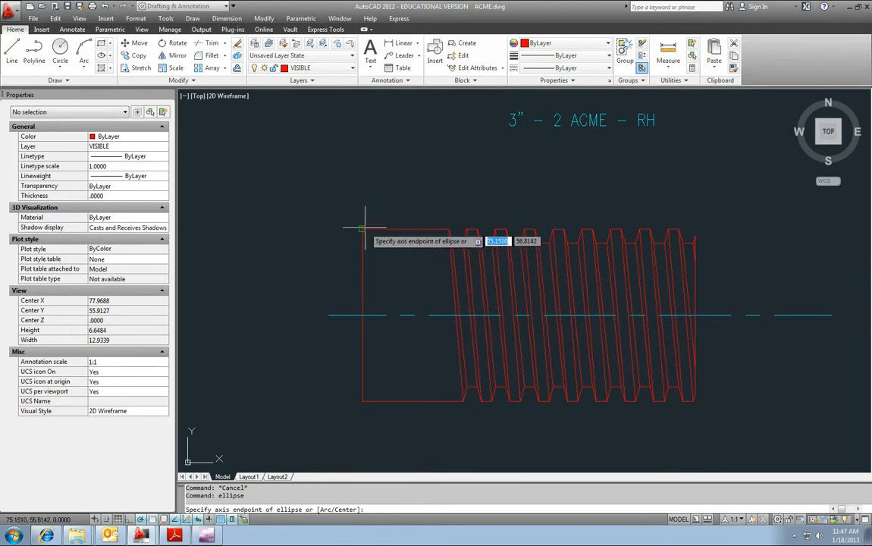
Draw and trim elliptical break arcs at the shaft's left end
{"action": "left_click", "coordinate": [362, 315]}
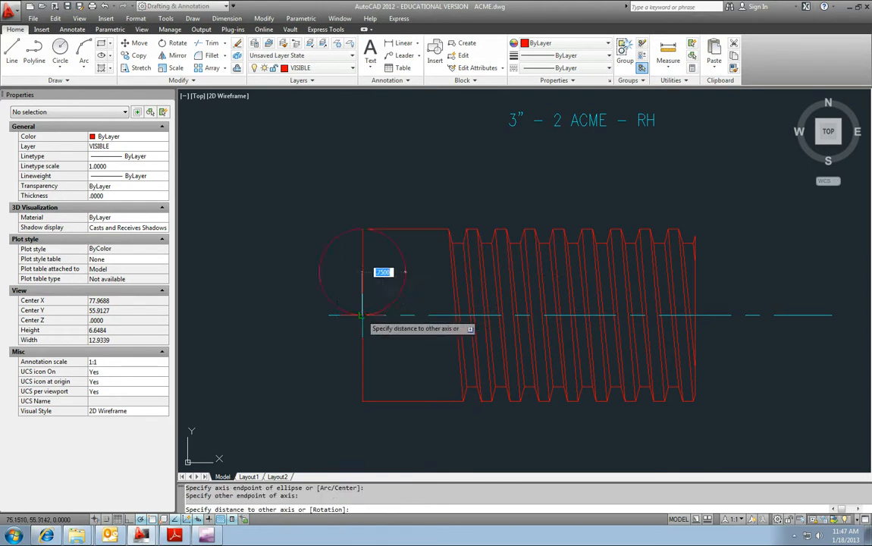
{"action": "mouse_move", "coordinate": [367, 272]}
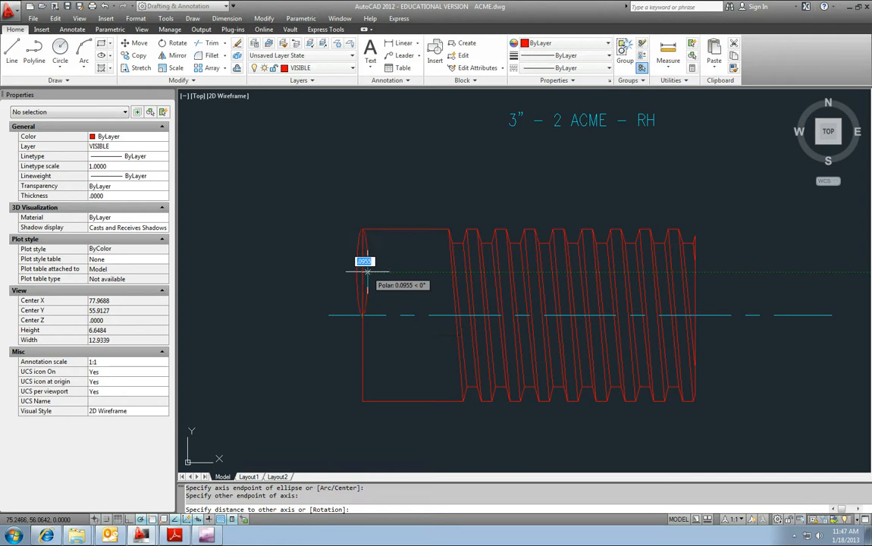
{"action": "mouse_move", "coordinate": [368, 272]}
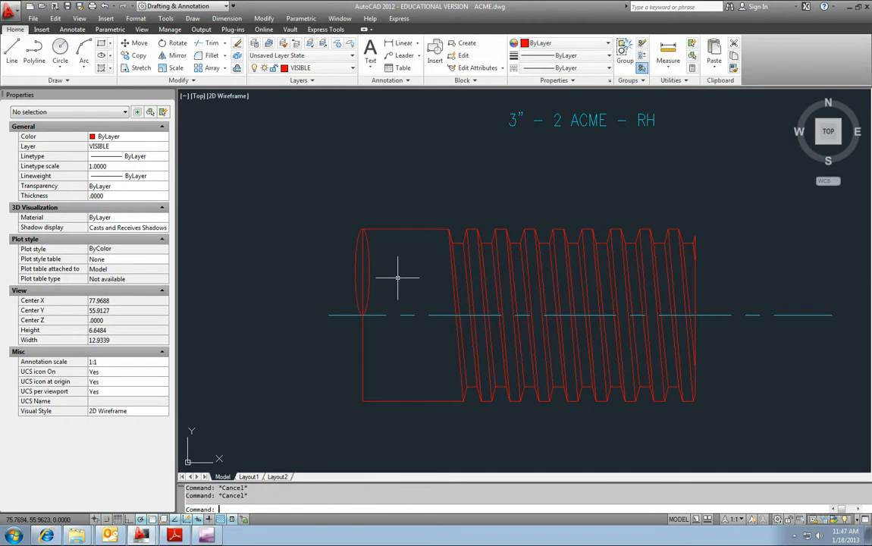
{"action": "left_click", "coordinate": [370, 275]}
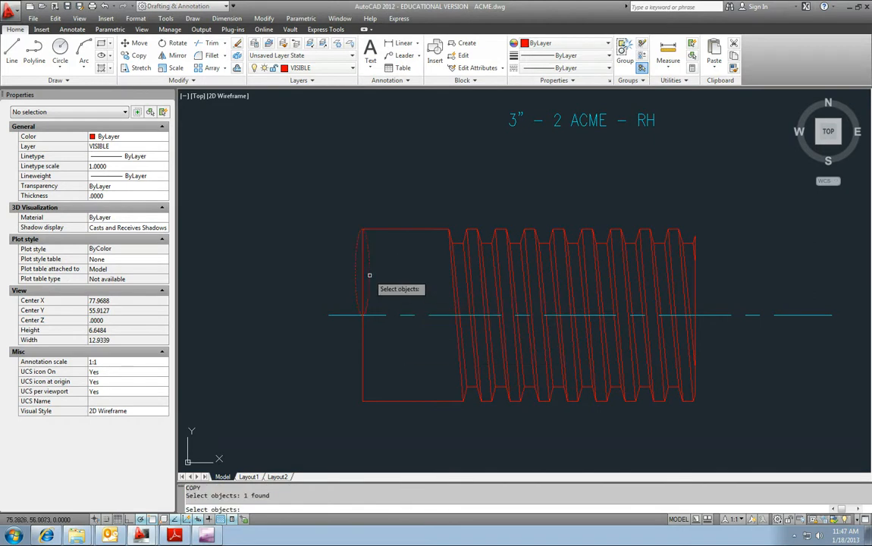
{"action": "left_click", "coordinate": [362, 315]}
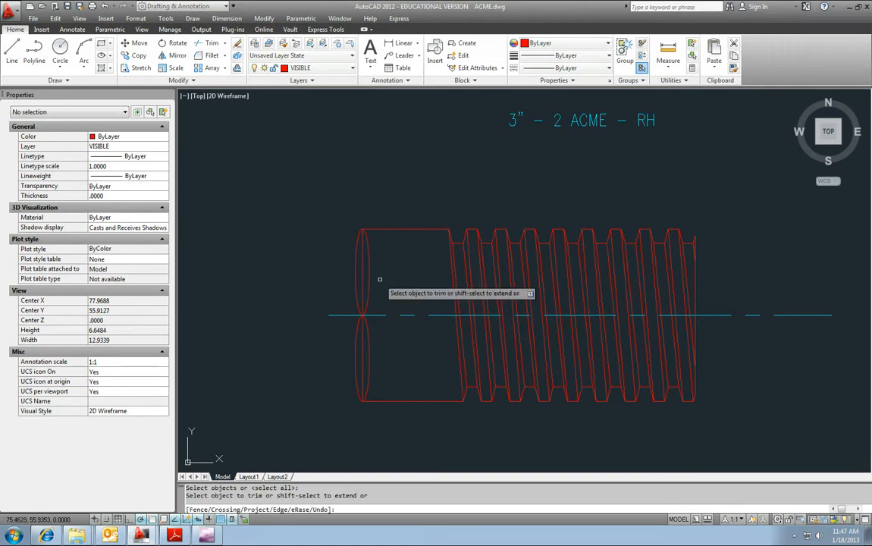
{"action": "key", "text": "Escape"}
{"action": "type", "text": "h"}
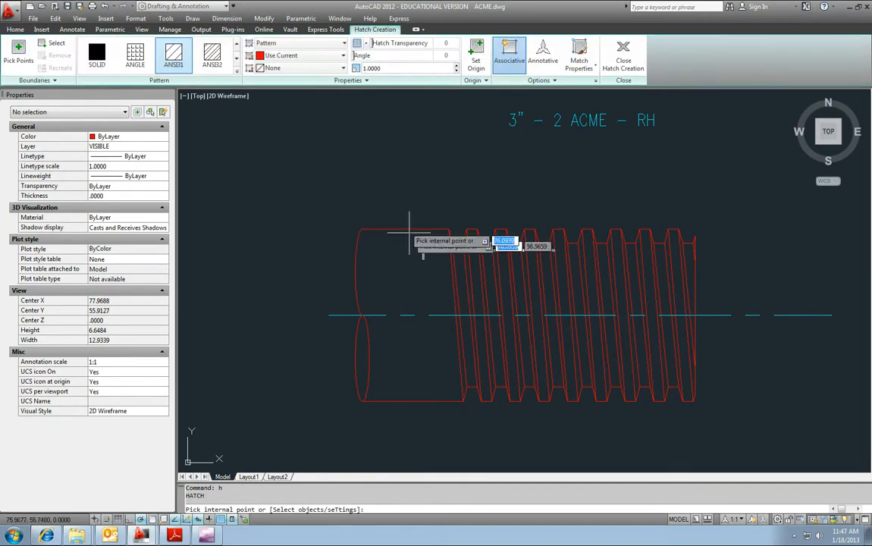
Make HATCH the current layer
{"action": "left_click", "coordinate": [349, 67]}
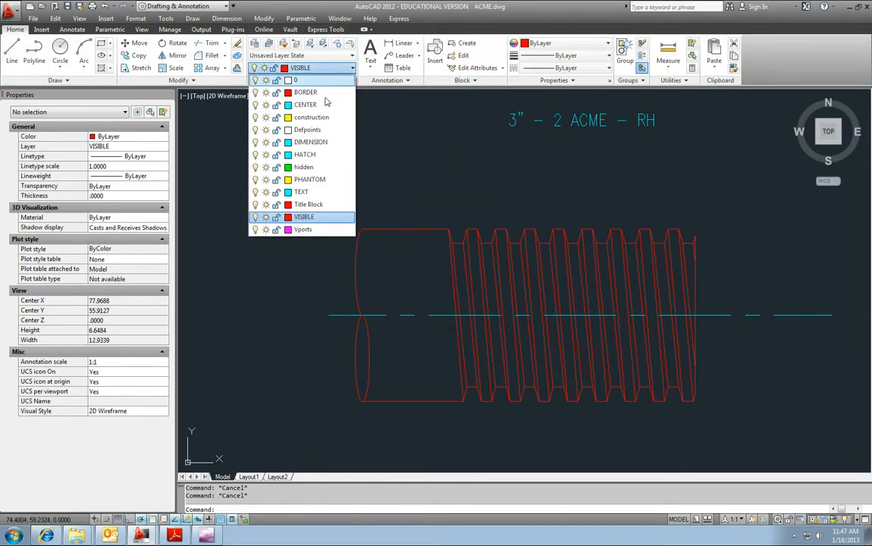
{"action": "left_click", "coordinate": [305, 154]}
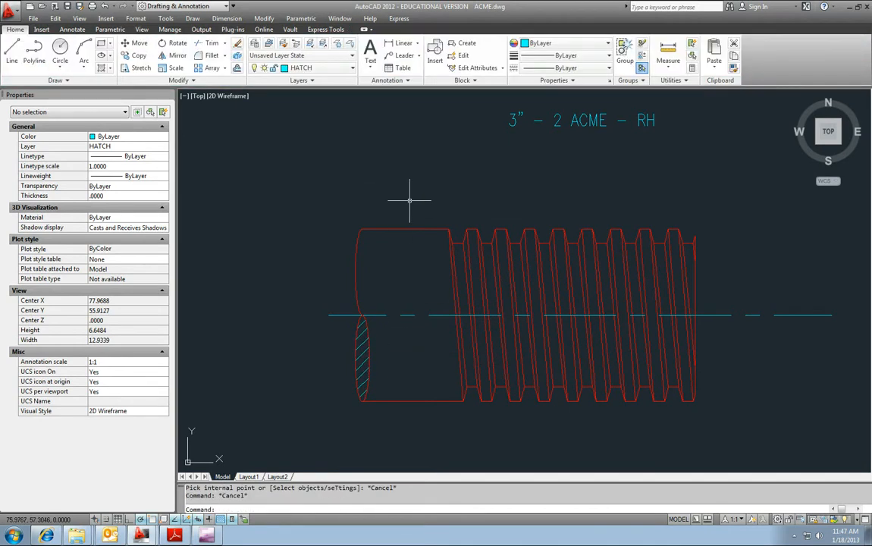
{"action": "scroll", "scroll_direction": "down", "scroll_amount": 3}
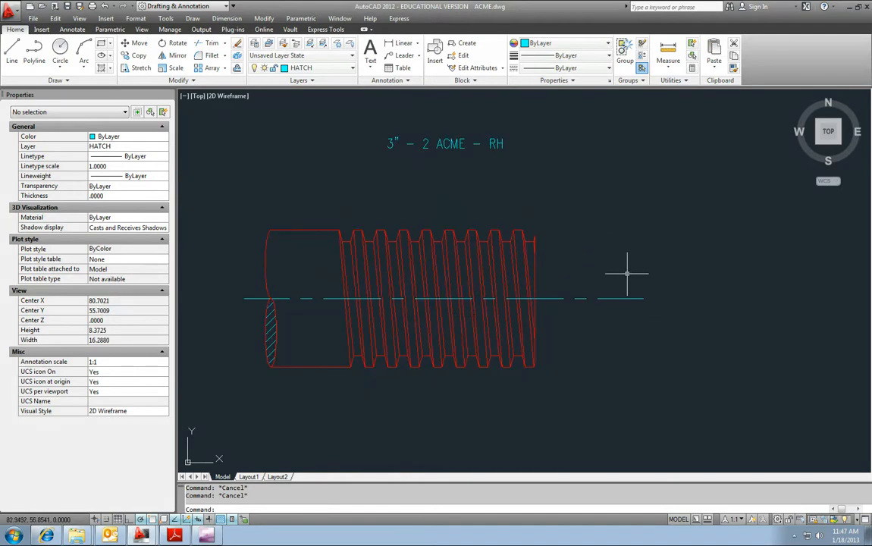
{"action": "mouse_move", "coordinate": [384, 221]}
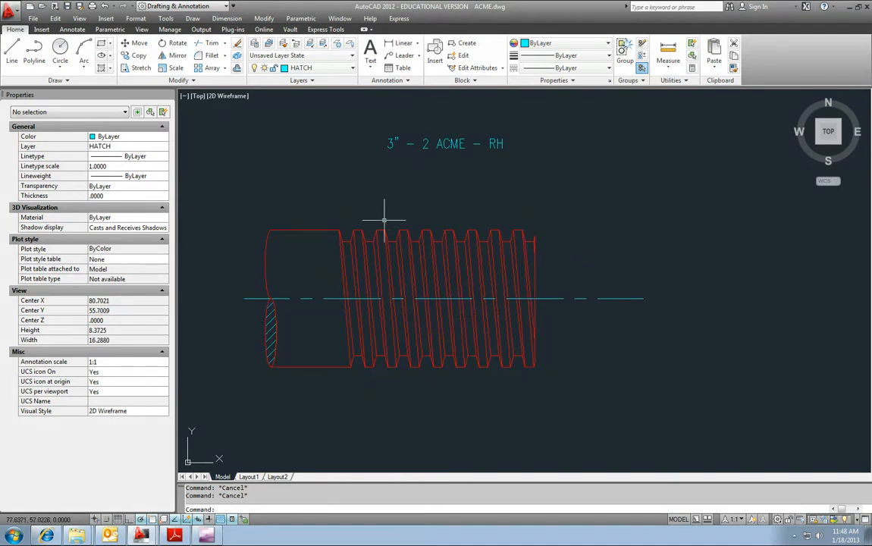
{"action": "mouse_move", "coordinate": [561, 299]}
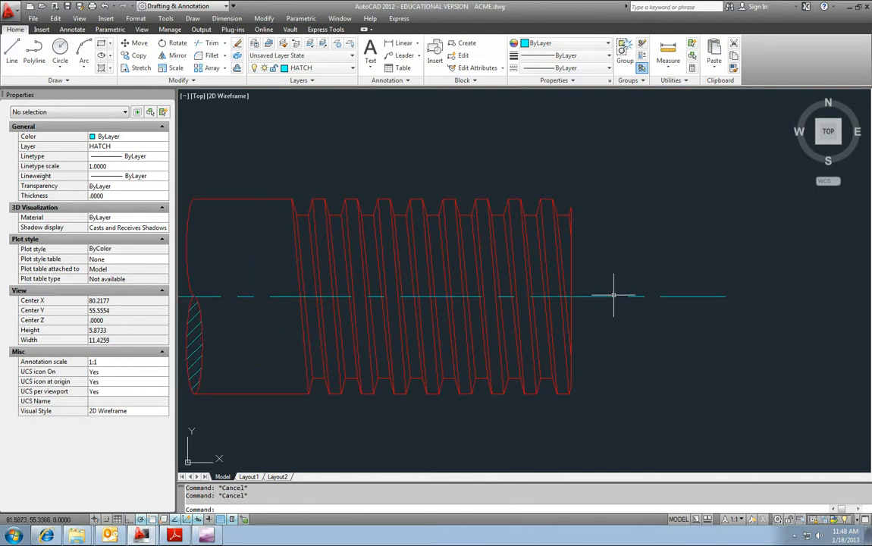
{"action": "mouse_move", "coordinate": [332, 84]}
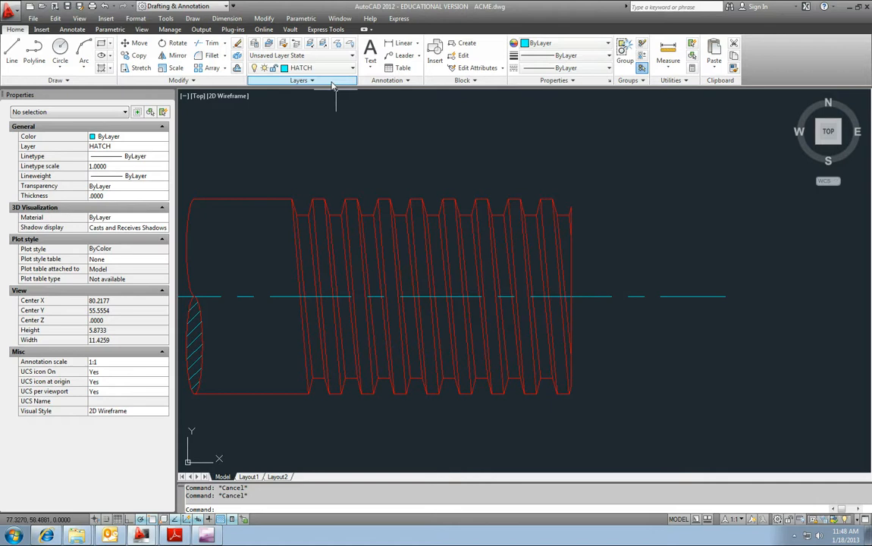
On the construction layer, draw a slanted line from a crest to a root near the right end
{"action": "left_click", "coordinate": [351, 68]}
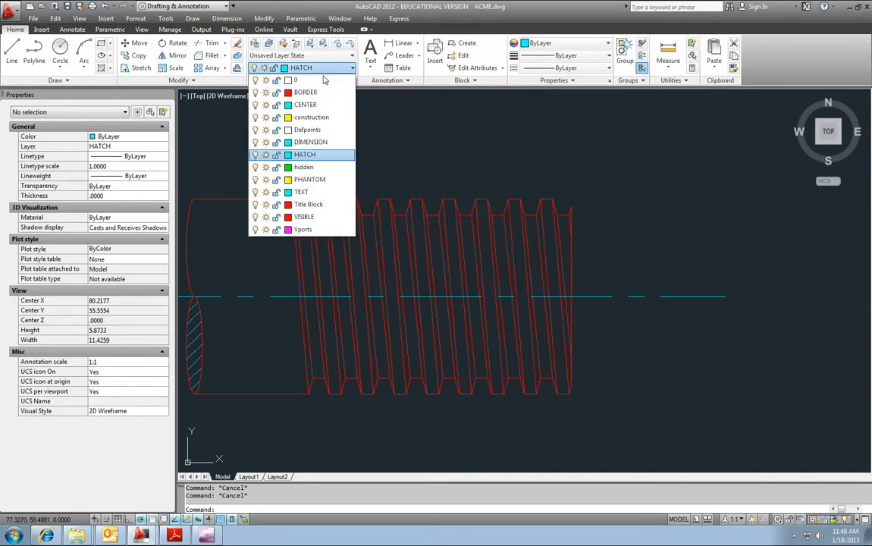
{"action": "left_click", "coordinate": [311, 116]}
{"action": "type", "text": "l"}
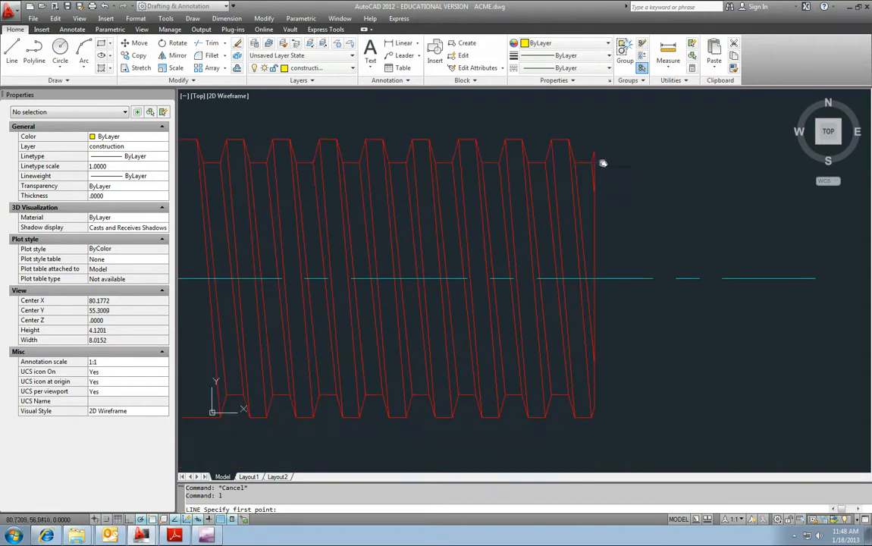
{"action": "mouse_move", "coordinate": [603, 161]}
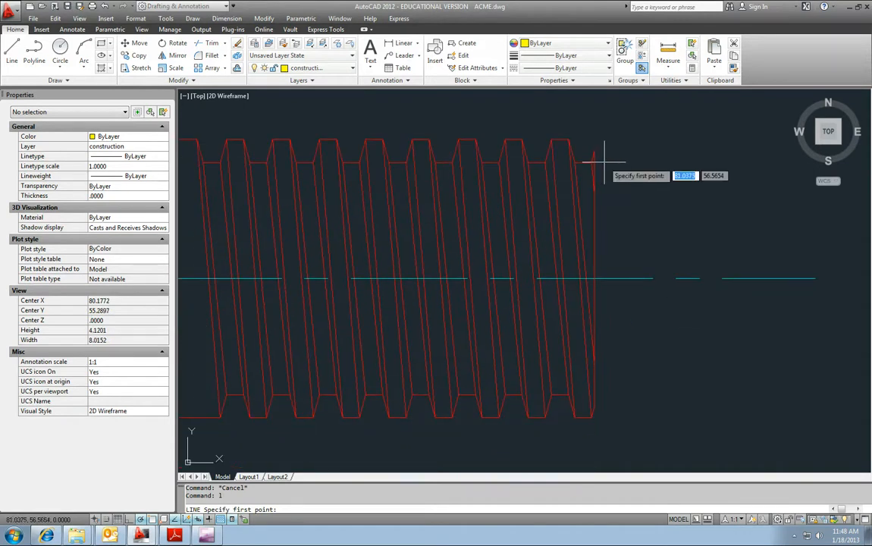
{"action": "mouse_move", "coordinate": [569, 138]}
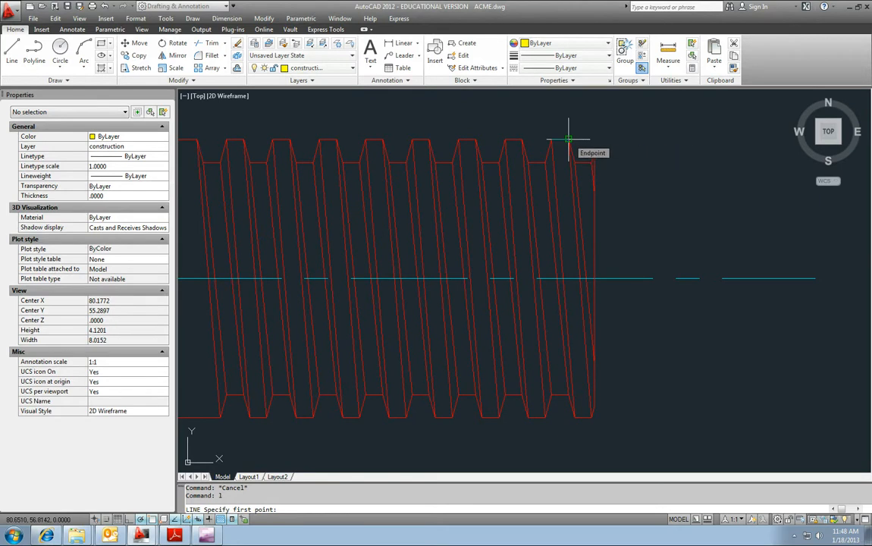
{"action": "left_click", "coordinate": [568, 140]}
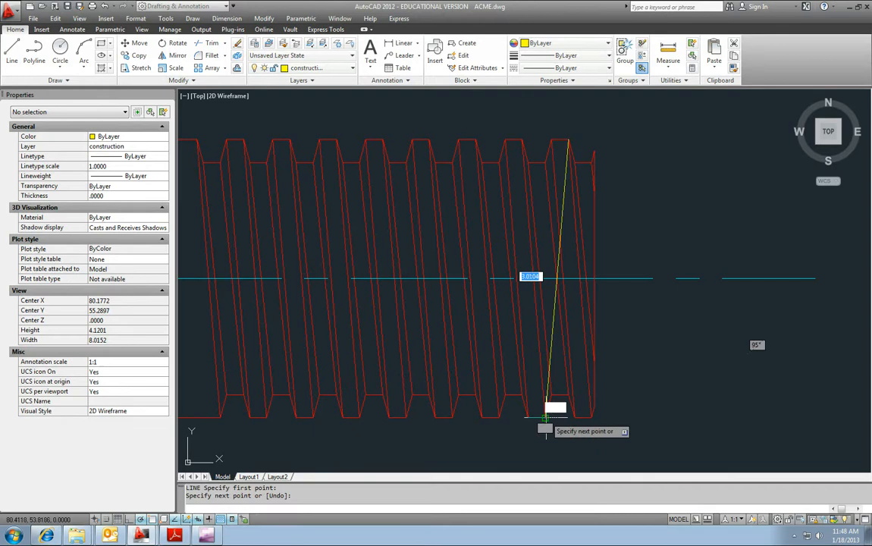
{"action": "key", "text": "Escape"}
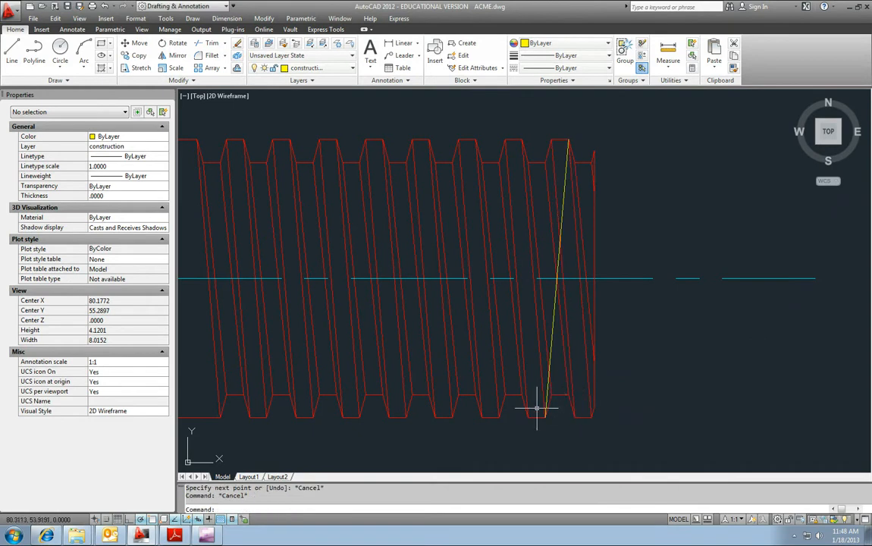
{"action": "mouse_move", "coordinate": [552, 352]}
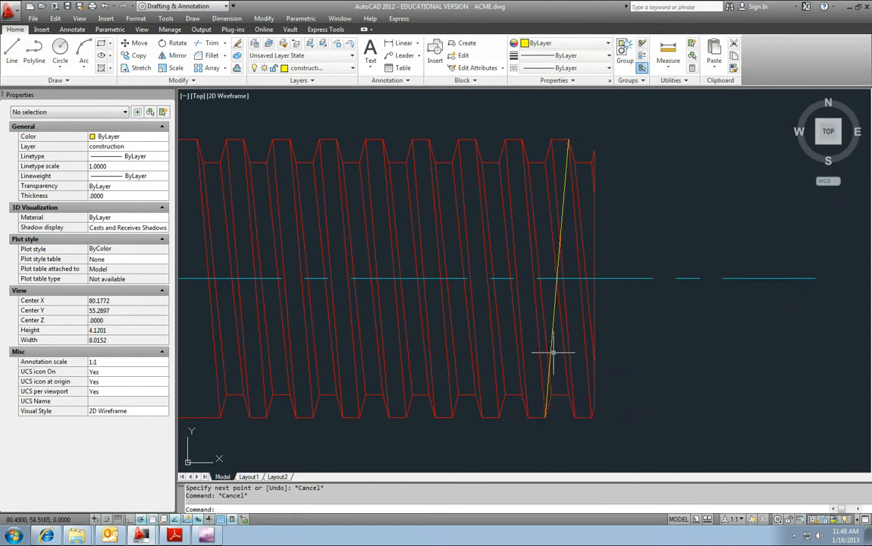
{"action": "mouse_move", "coordinate": [550, 144]}
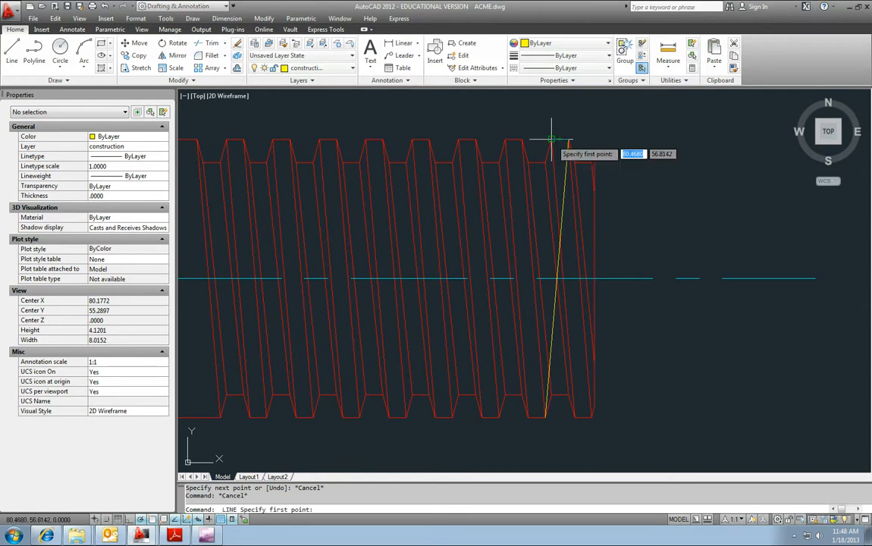
Draw another slanted construction line from a crest endpoint to a root endpoint near the thread's right end
{"action": "left_click", "coordinate": [553, 138]}
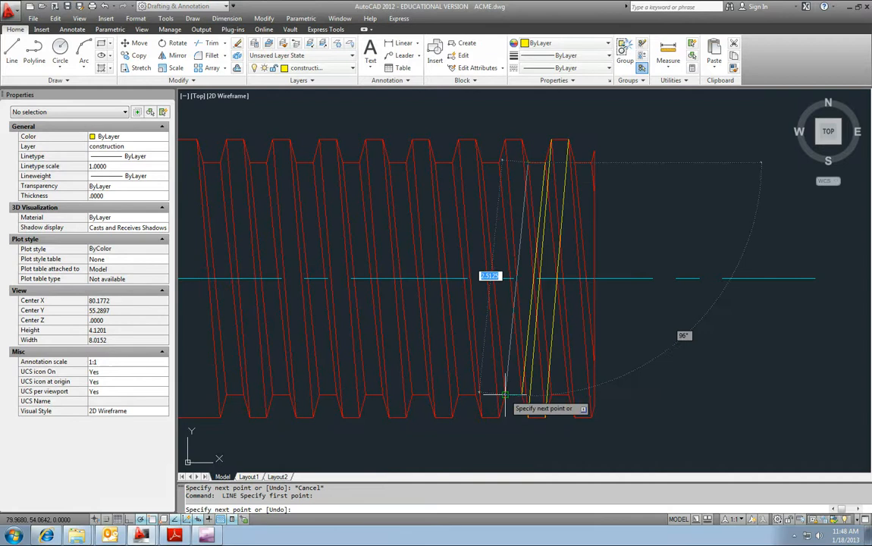
{"action": "key", "text": "Escape"}
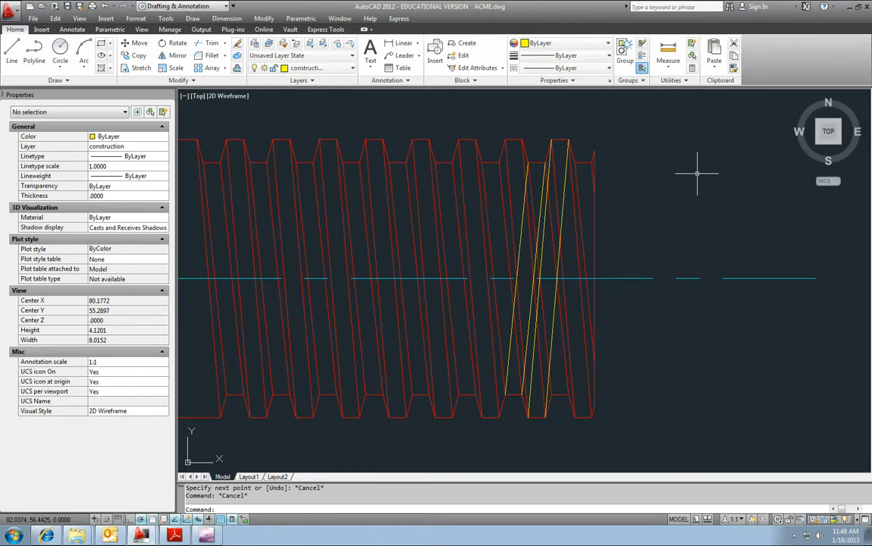
{"action": "mouse_move", "coordinate": [567, 186]}
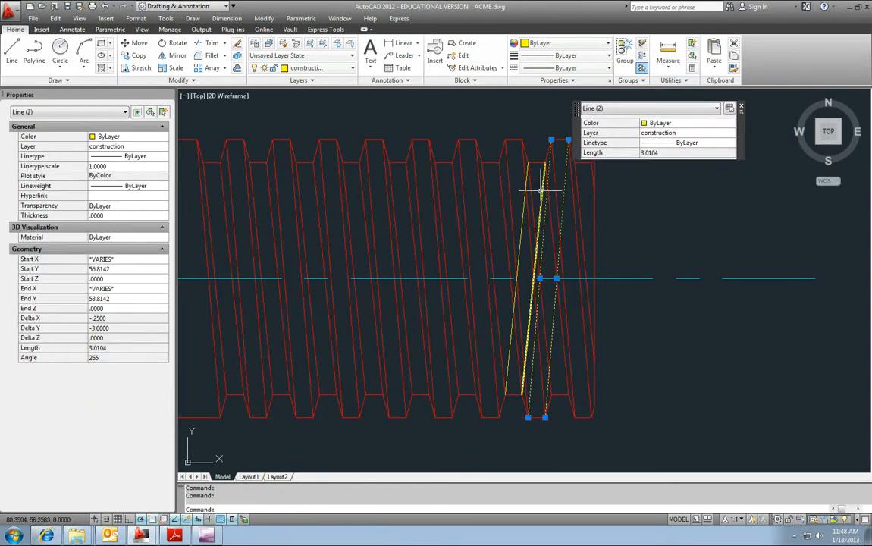
{"action": "key", "text": "Escape"}
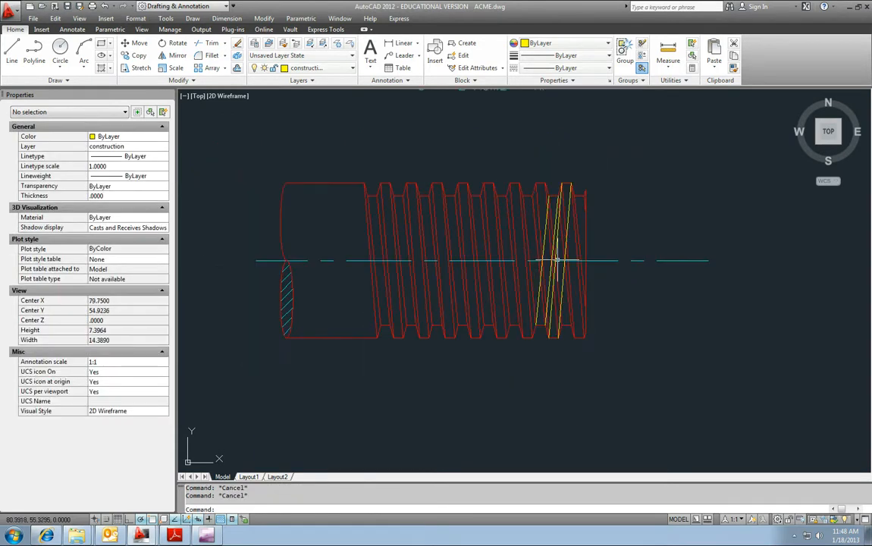
{"action": "mouse_move", "coordinate": [576, 261]}
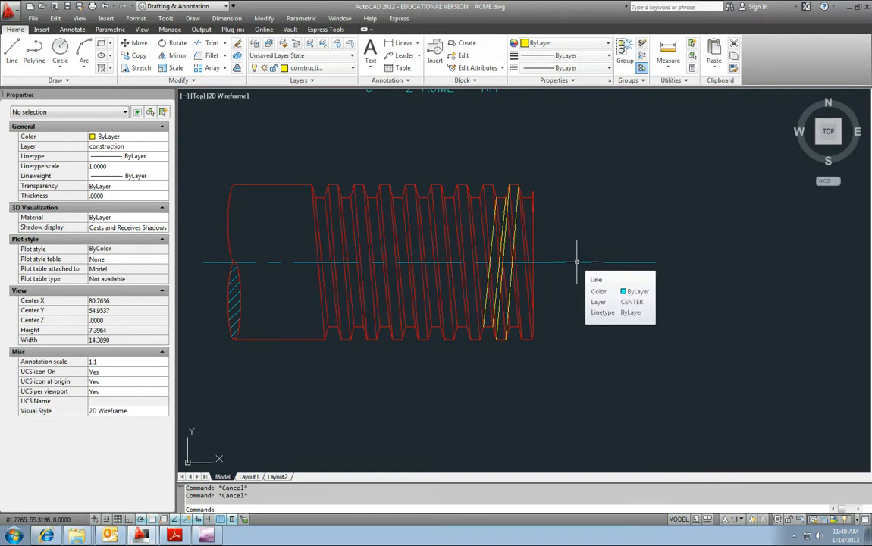
{"action": "mouse_move", "coordinate": [561, 271]}
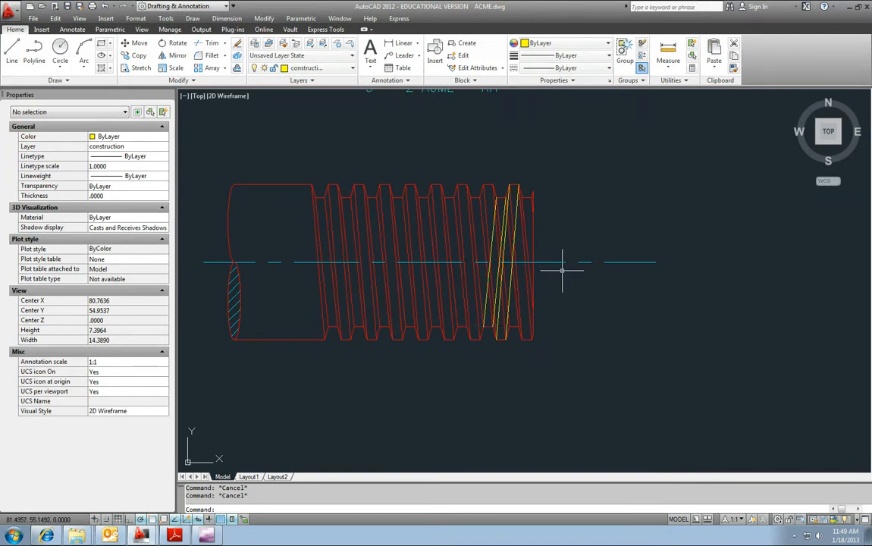
{"action": "mouse_move", "coordinate": [559, 271]}
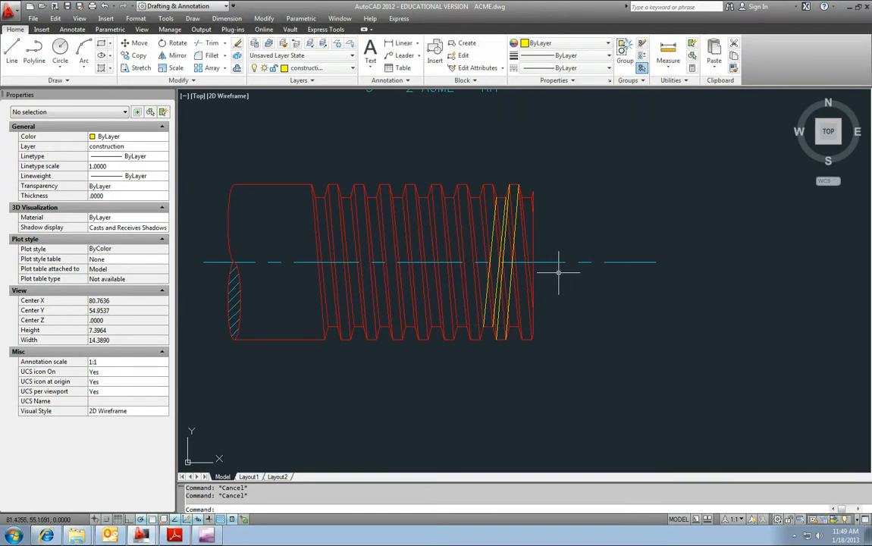
{"action": "mouse_move", "coordinate": [554, 280]}
{"action": "type", "text": "mirror"}
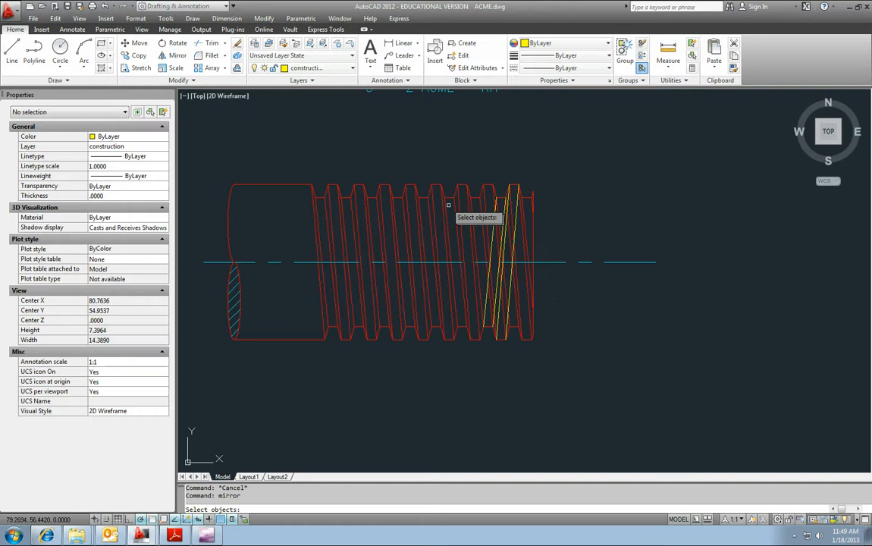
Select the threaded section and mirror it about a vertical axis to its right, keeping the source
{"action": "left_click_drag", "start_coordinate": [365, 158], "coordinate": [586, 379]}
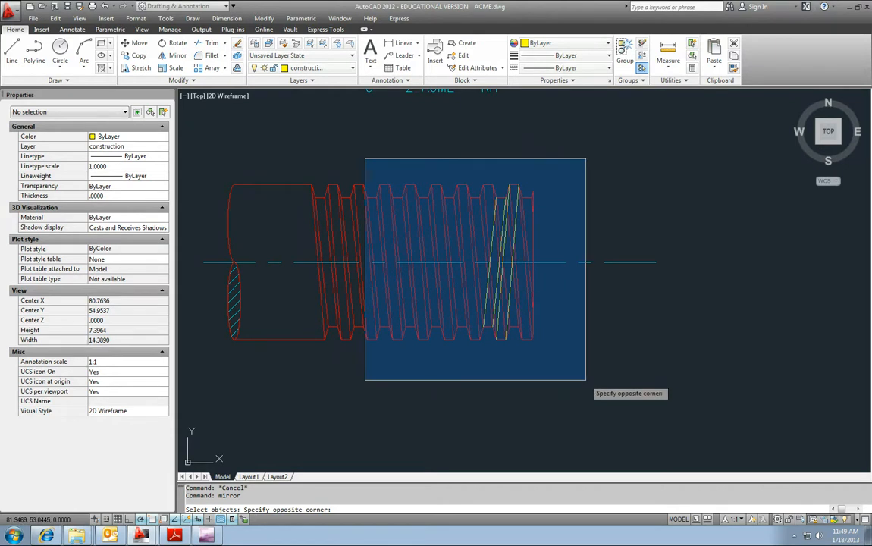
{"action": "left_click", "coordinate": [585, 379]}
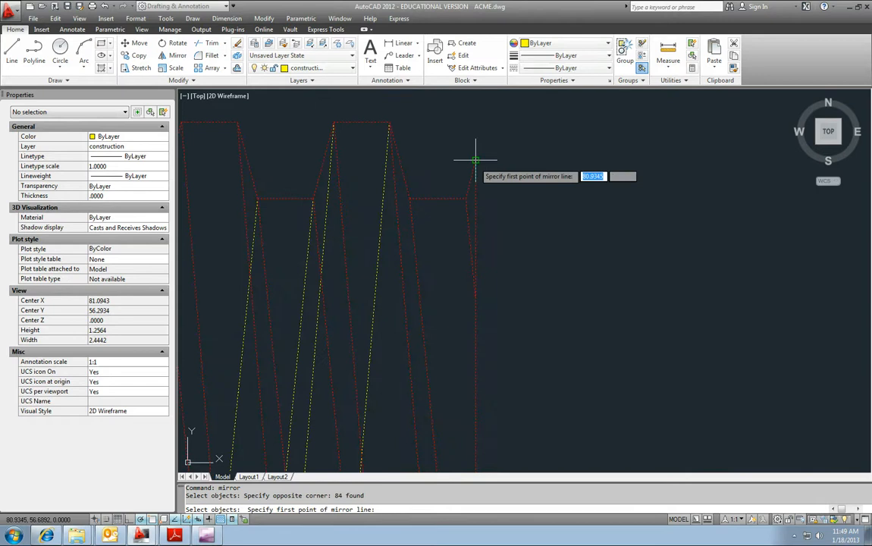
{"action": "left_click", "coordinate": [476, 160]}
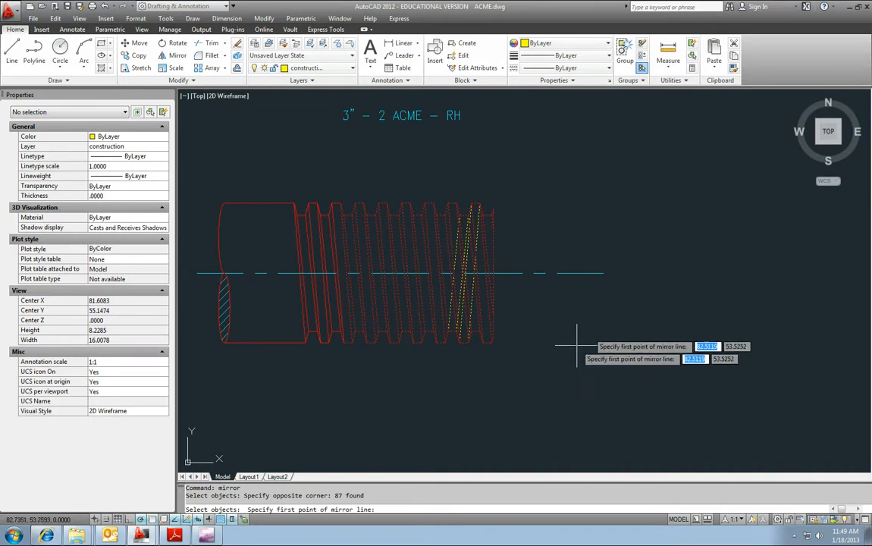
{"action": "mouse_move", "coordinate": [558, 186]}
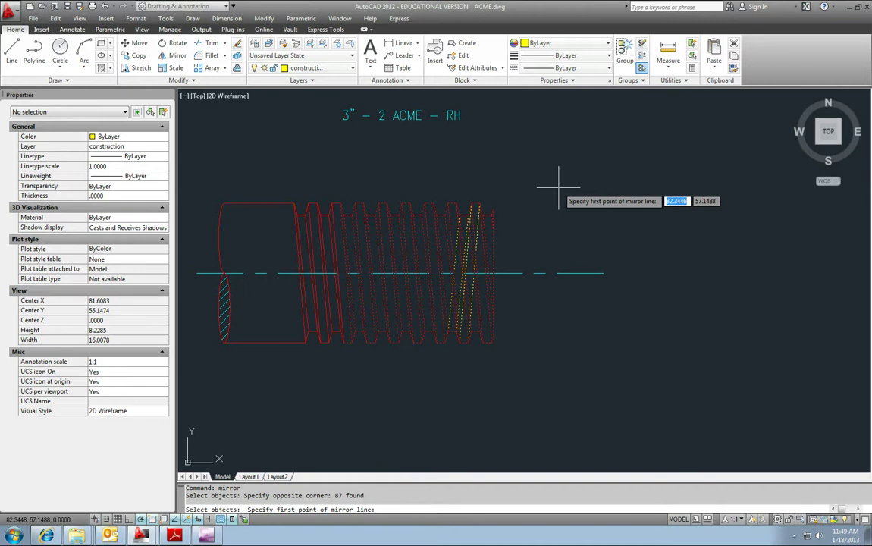
{"action": "left_click", "coordinate": [559, 187]}
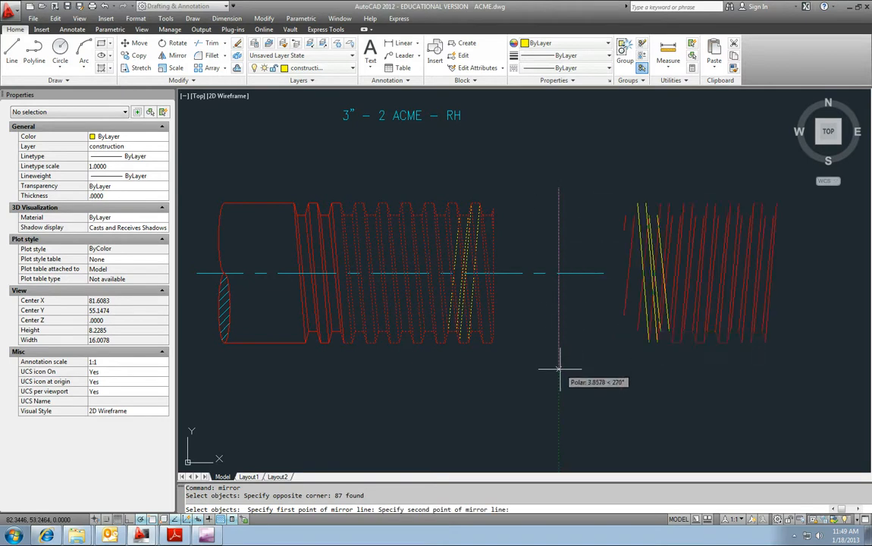
{"action": "mouse_move", "coordinate": [560, 368]}
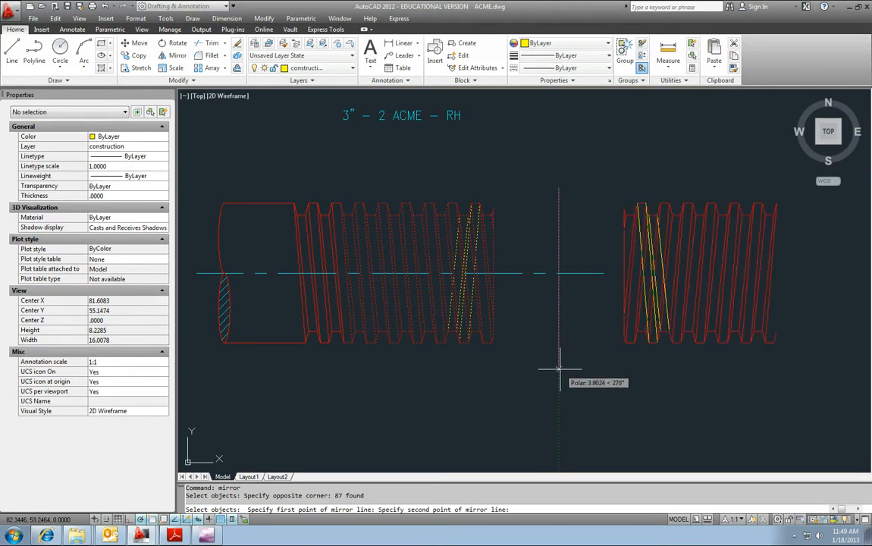
{"action": "left_click", "coordinate": [559, 360]}
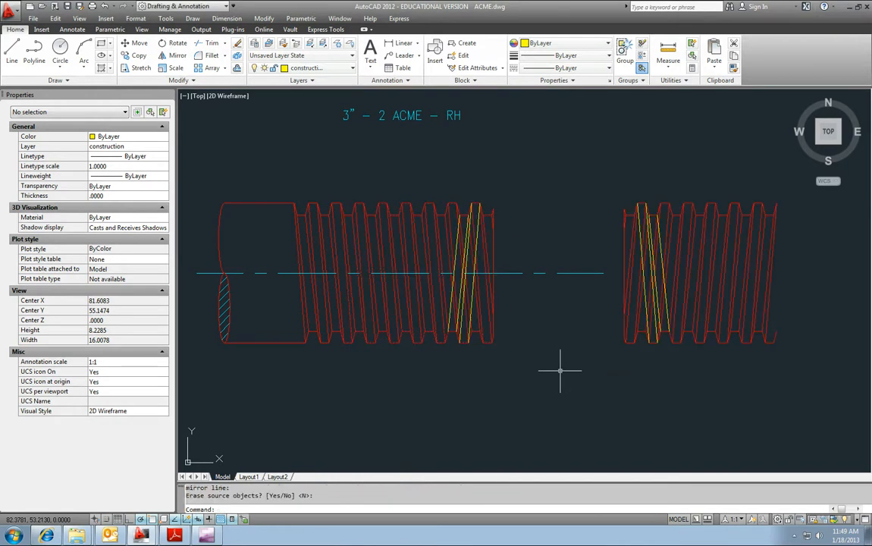
{"action": "mouse_move", "coordinate": [461, 252]}
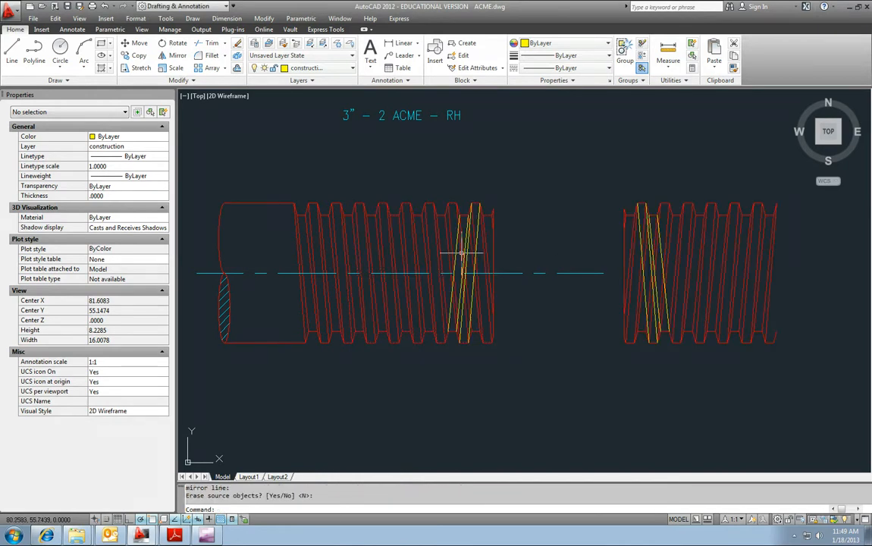
{"action": "mouse_move", "coordinate": [544, 243]}
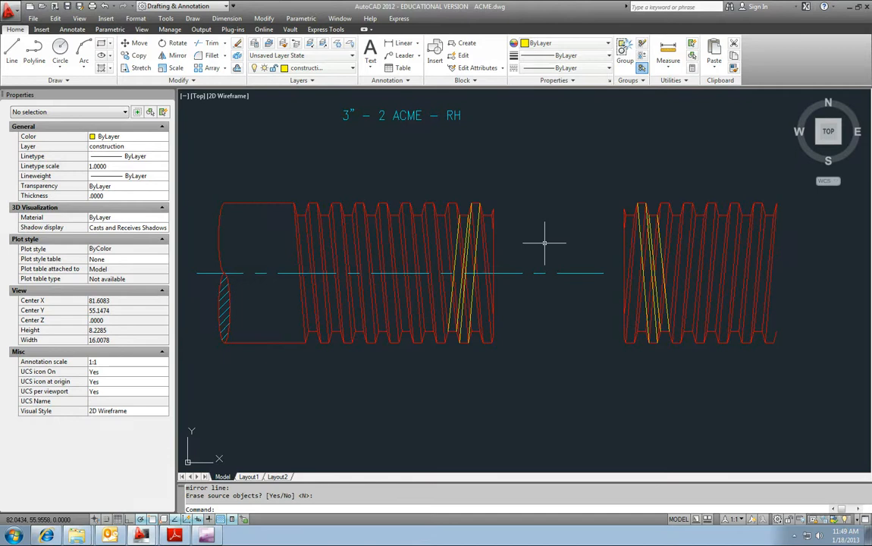
{"action": "mouse_move", "coordinate": [524, 273]}
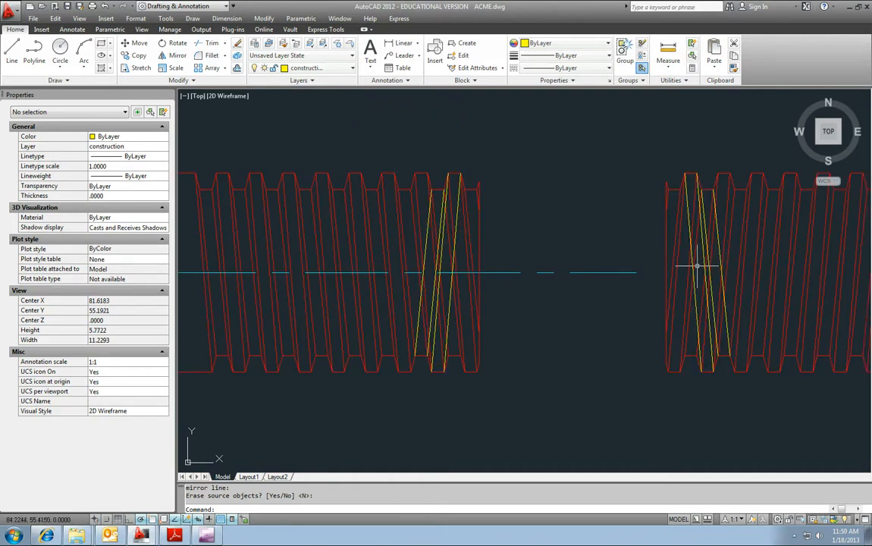
Erase the yellow construction lines from the right copy and from the left thread
{"action": "left_click", "coordinate": [692, 272]}
{"action": "type", "text": "e"}
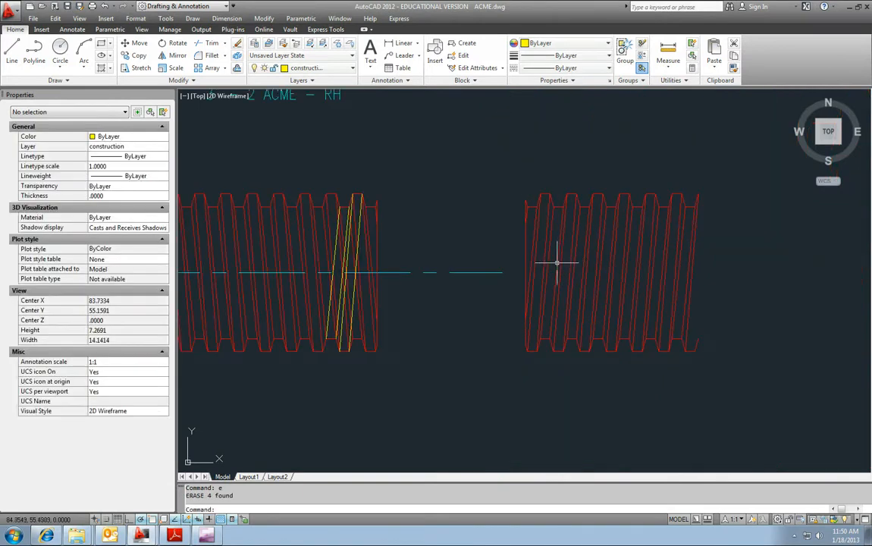
{"action": "type", "text": "CP"}
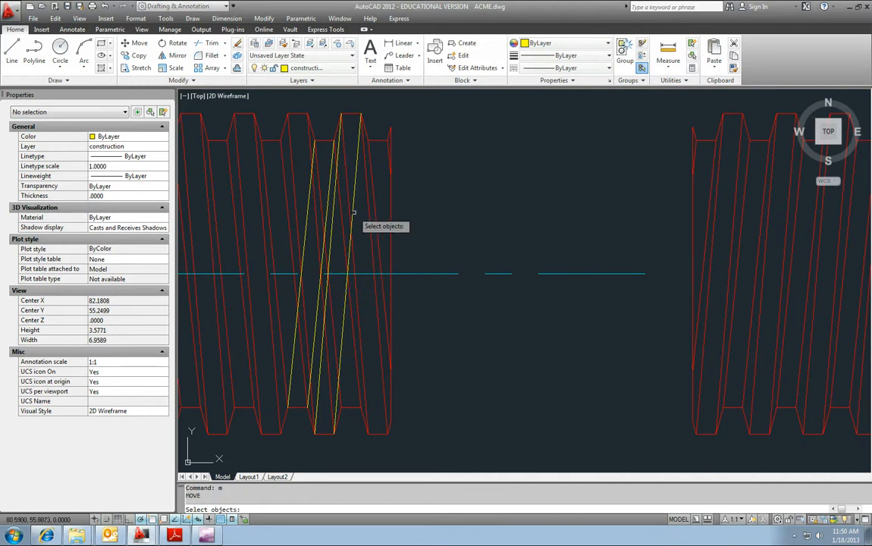
{"action": "left_click", "coordinate": [349, 217]}
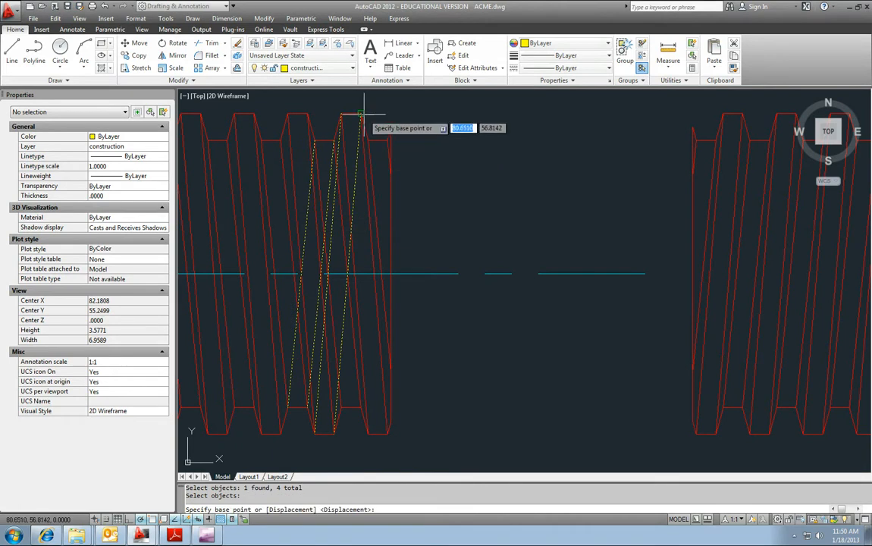
{"action": "left_click", "coordinate": [361, 114]}
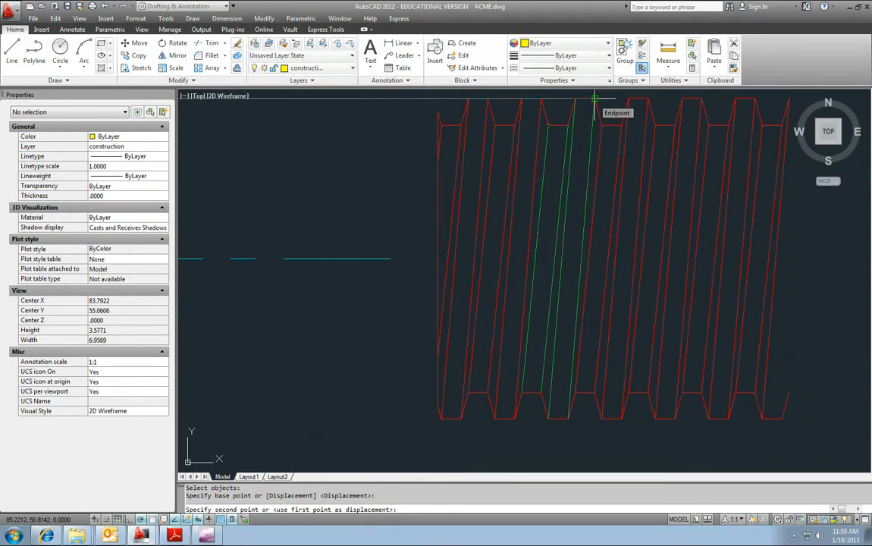
{"action": "key", "text": "Escape"}
{"action": "type", "text": "e"}
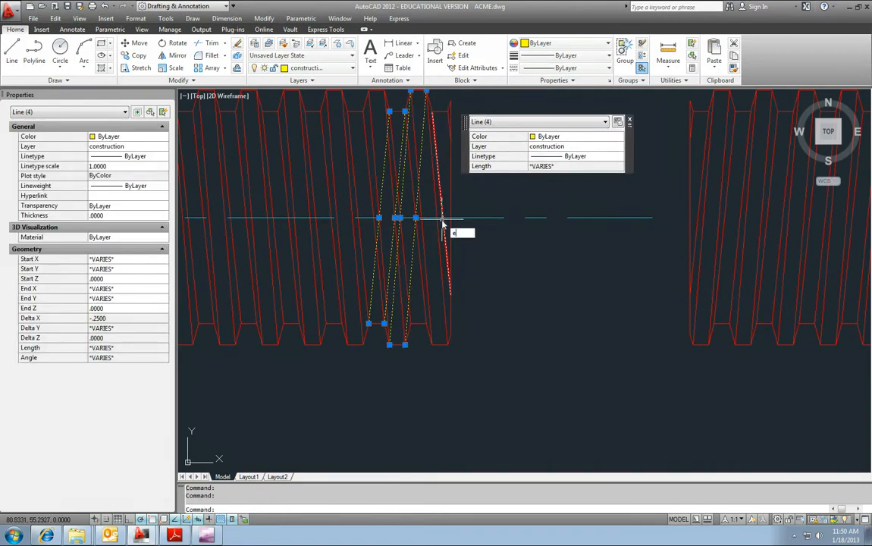
{"action": "key", "text": "Return"}
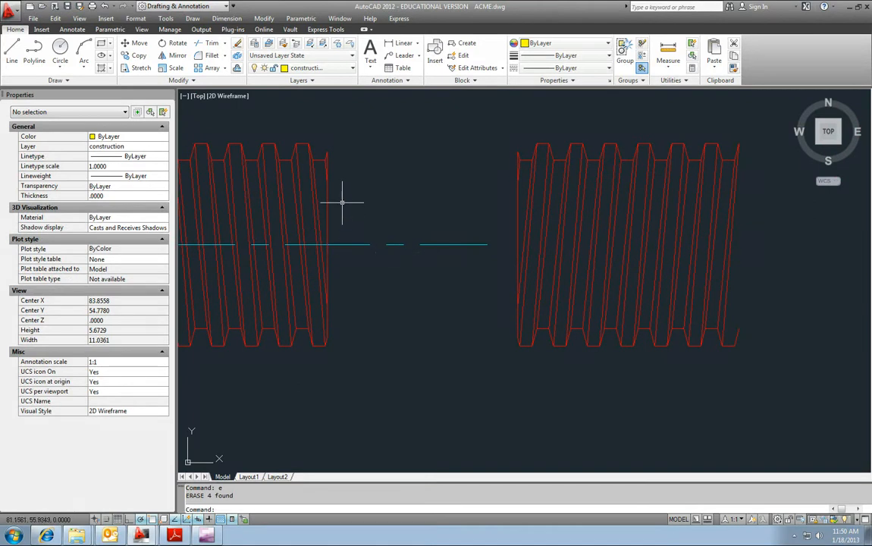
{"action": "mouse_move", "coordinate": [461, 236]}
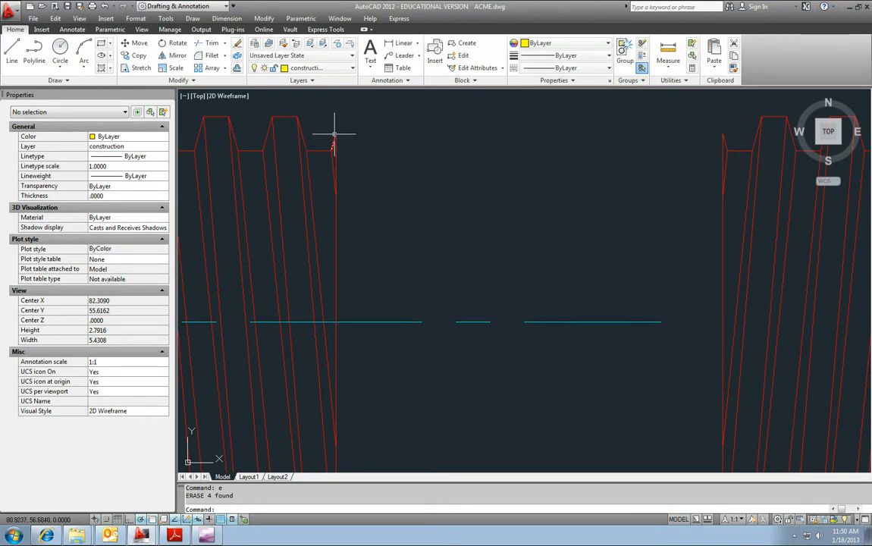
Put the whole right-hand thread copy on the yellow VISIBLE layer
{"action": "scroll", "scroll_direction": "down", "scroll_amount": 3}
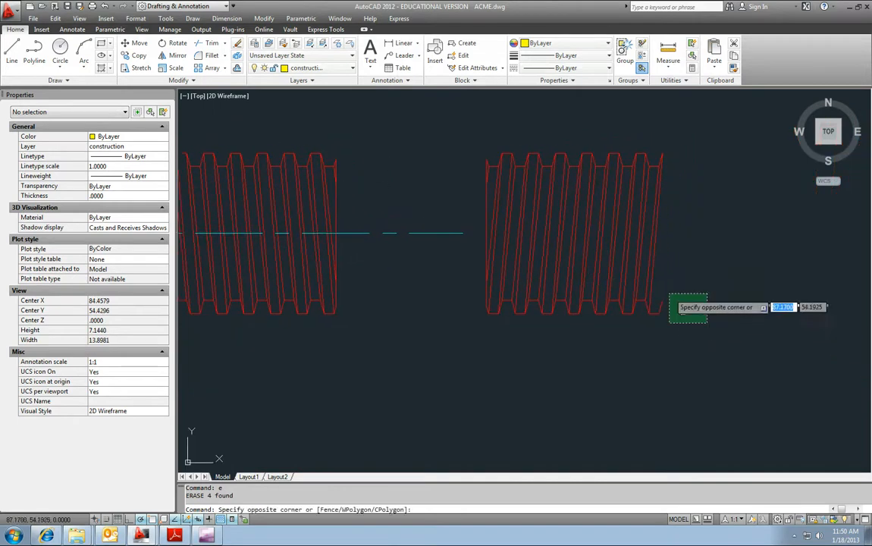
{"action": "left_click", "coordinate": [688, 308]}
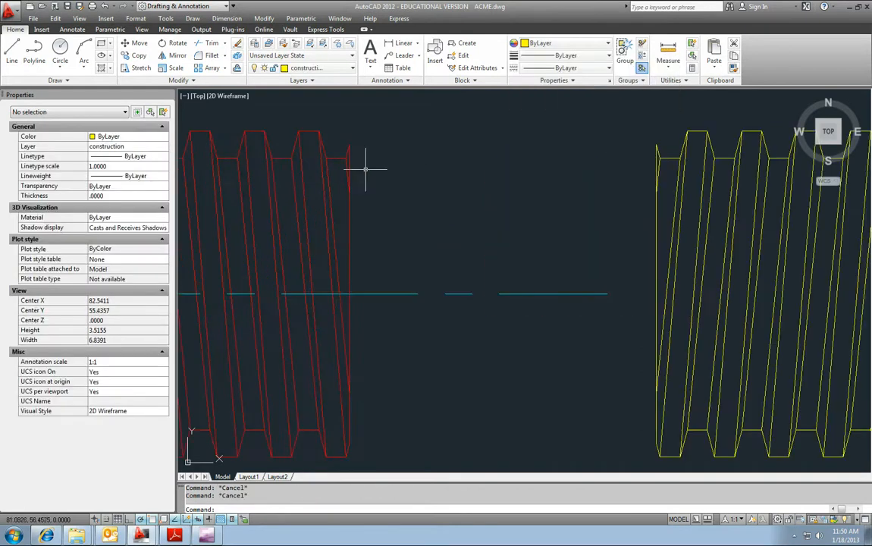
{"action": "mouse_move", "coordinate": [349, 145]}
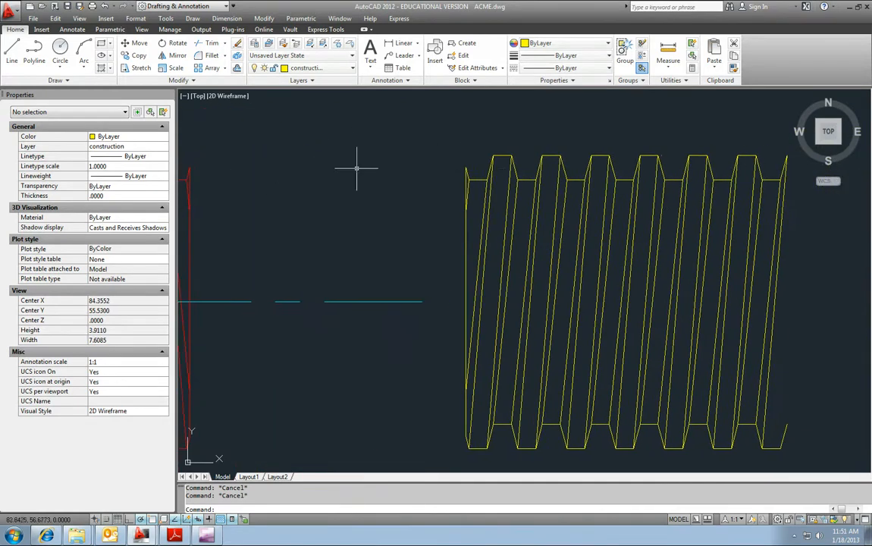
{"action": "scroll", "scroll_direction": "up", "scroll_amount": 3}
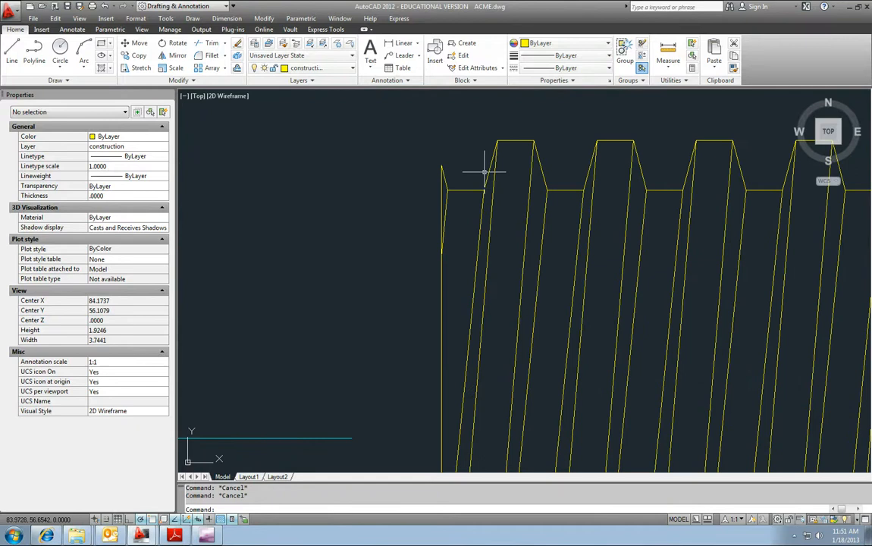
{"action": "left_click", "coordinate": [486, 167]}
{"action": "type", "text": "l"}
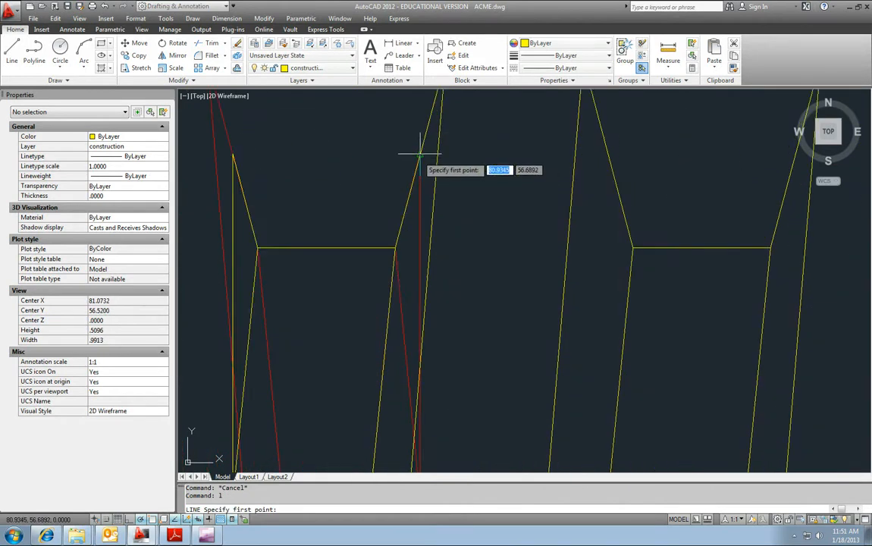
Draw a vertical line down from the thread root corner and colour it magenta
{"action": "left_click", "coordinate": [420, 157]}
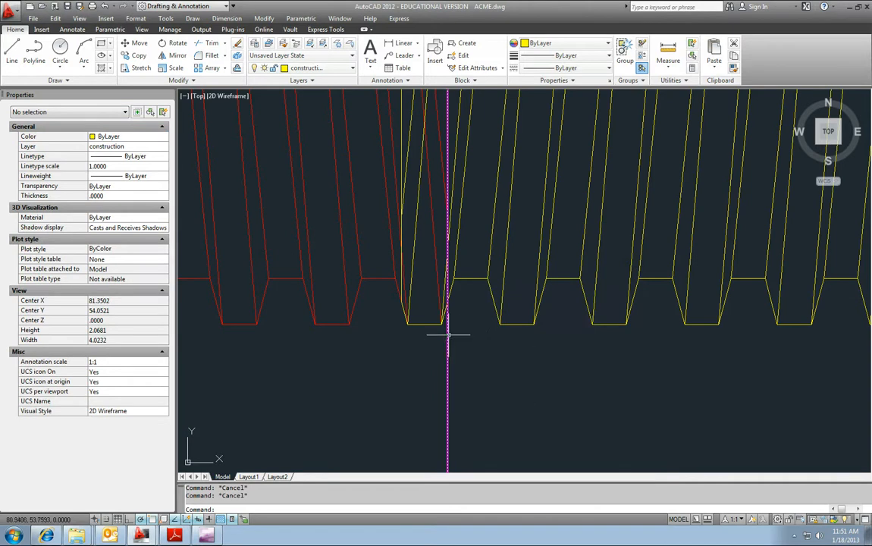
{"action": "left_click", "coordinate": [448, 228]}
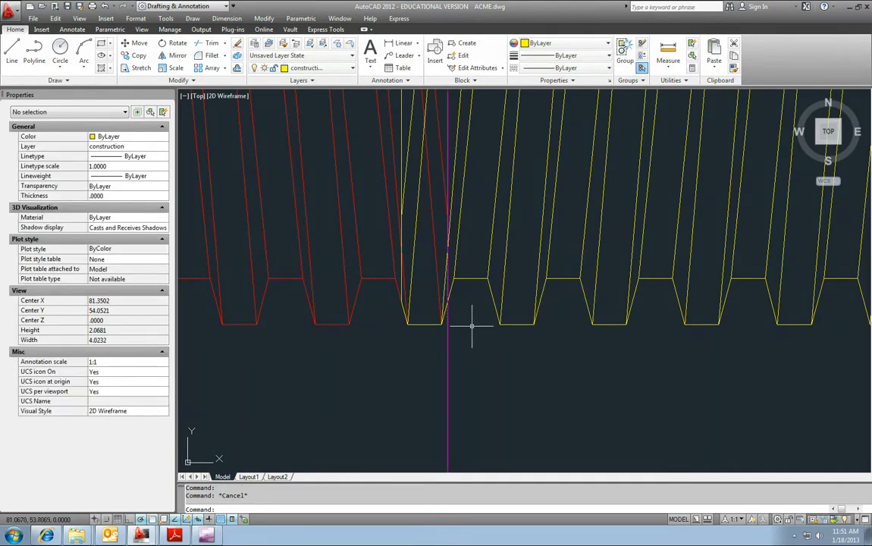
{"action": "left_click", "coordinate": [424, 324]}
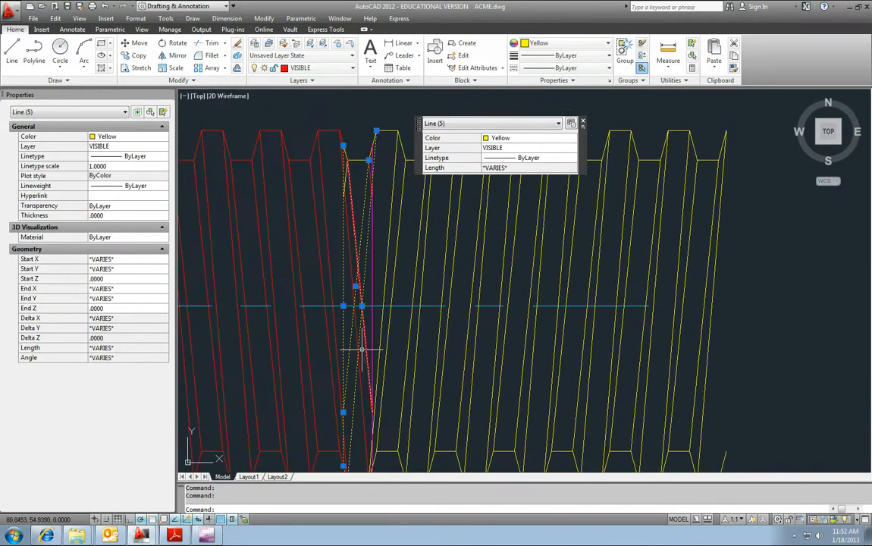
Delete the copy's yellow VISIBLE-layer end lines beside the magenta line
{"action": "scroll", "scroll_direction": "up", "scroll_amount": 3}
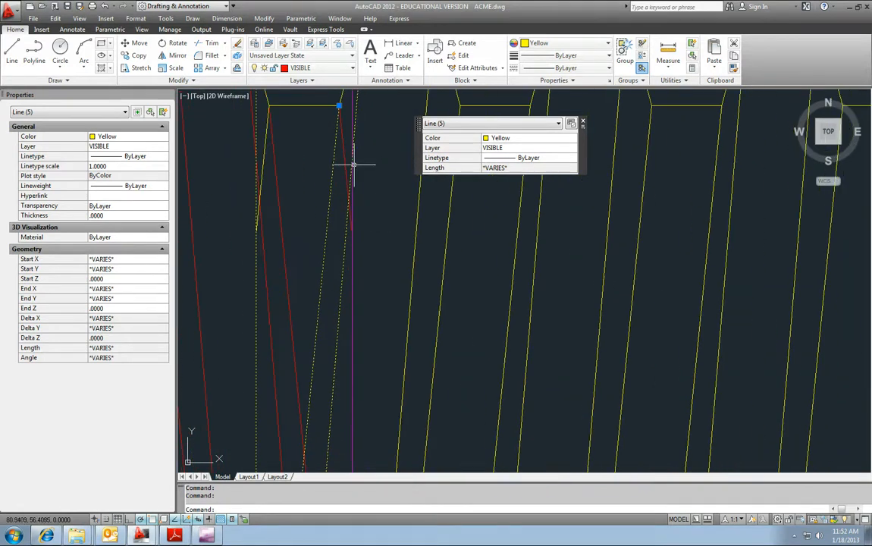
{"action": "key", "text": "Escape"}
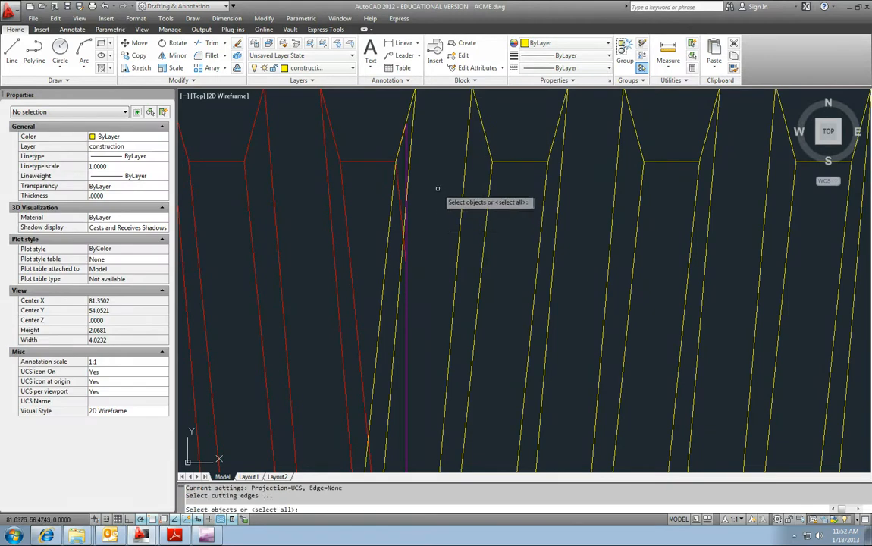
{"action": "mouse_move", "coordinate": [405, 176]}
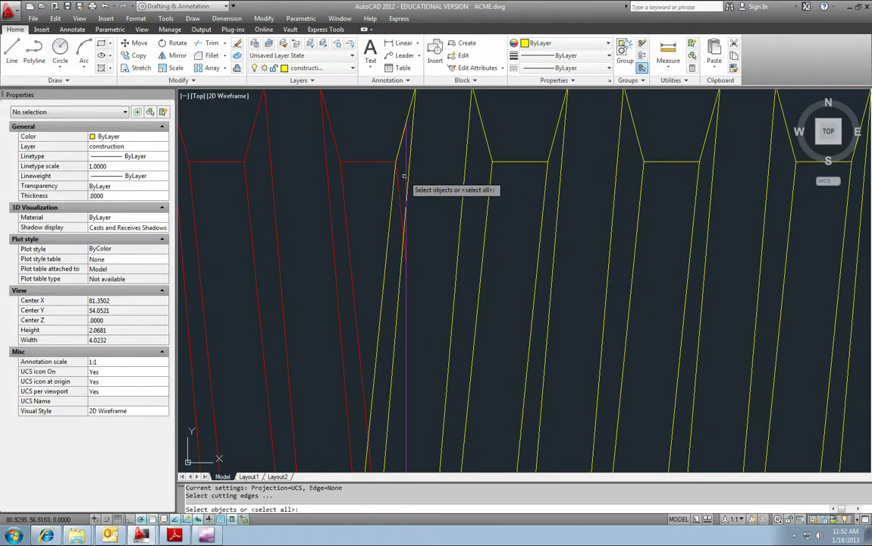
Trim overhanging thread lines back to the magenta line, then reselect it as a new cutting edge
{"action": "left_click", "coordinate": [406, 189]}
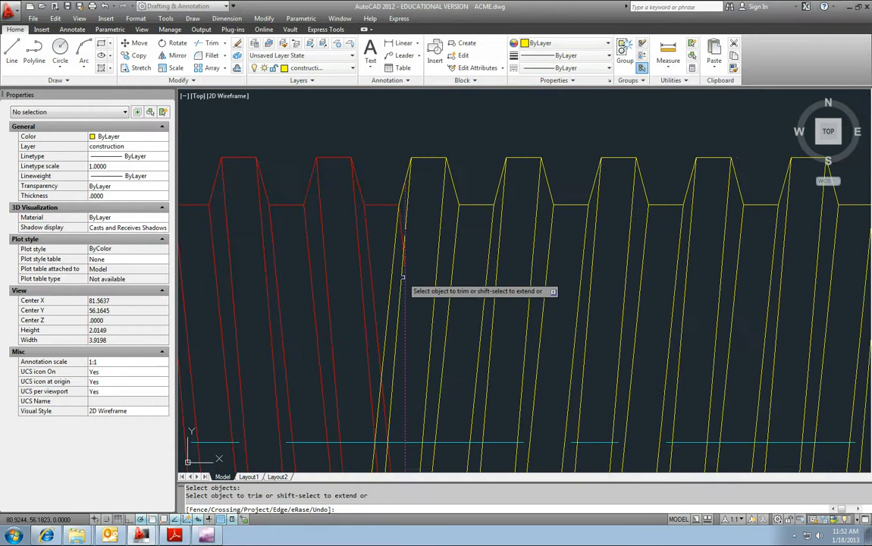
{"action": "scroll", "scroll_direction": "down", "scroll_amount": 3}
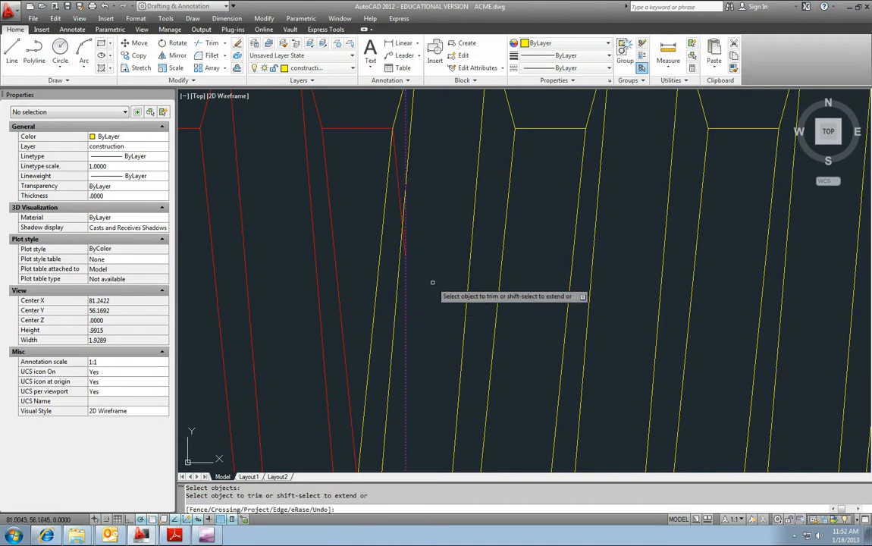
{"action": "mouse_move", "coordinate": [404, 311]}
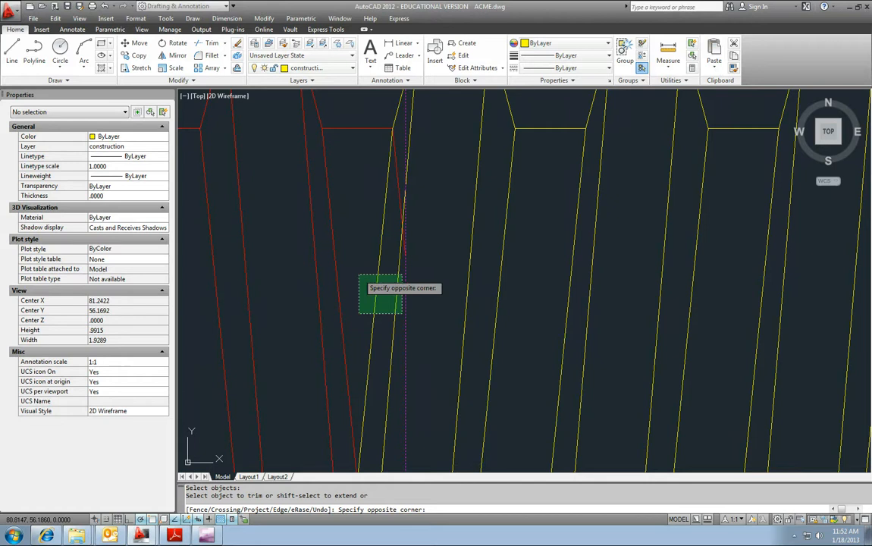
{"action": "mouse_move", "coordinate": [372, 284]}
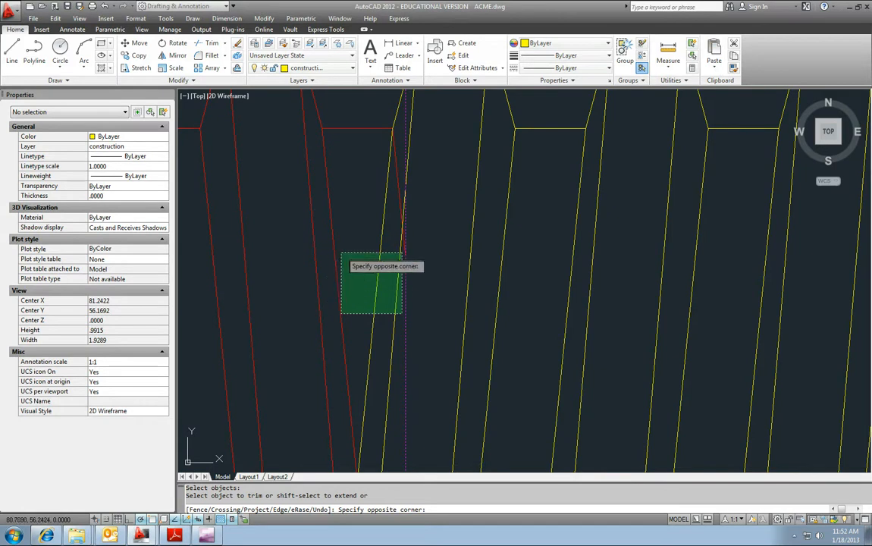
{"action": "mouse_move", "coordinate": [404, 313]}
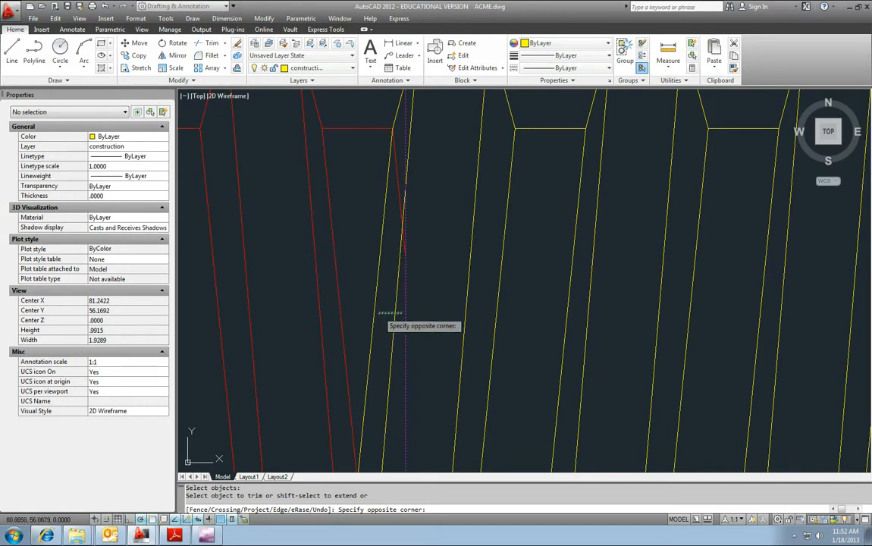
{"action": "key", "text": "Escape"}
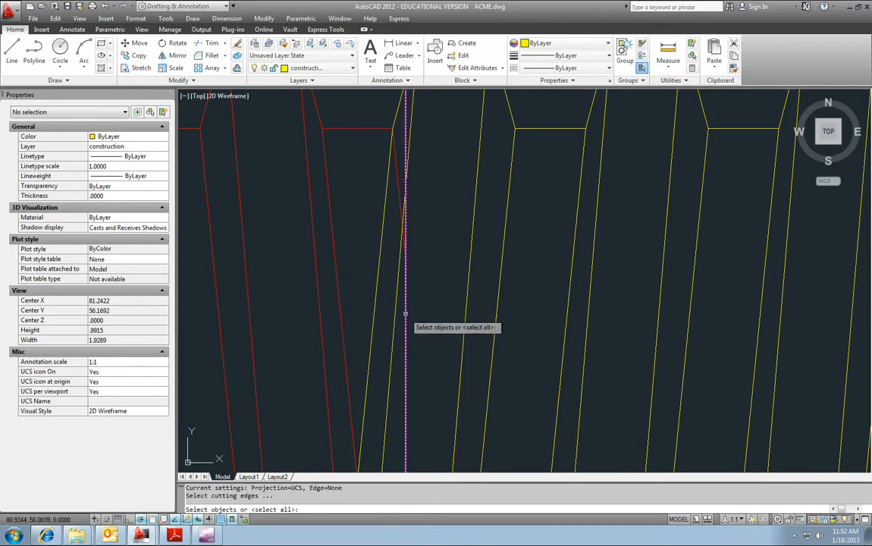
{"action": "left_click", "coordinate": [406, 316]}
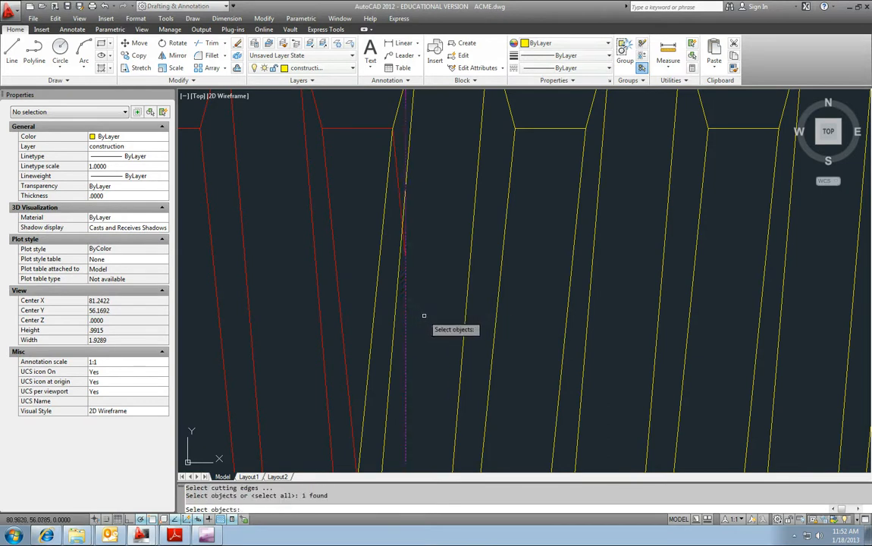